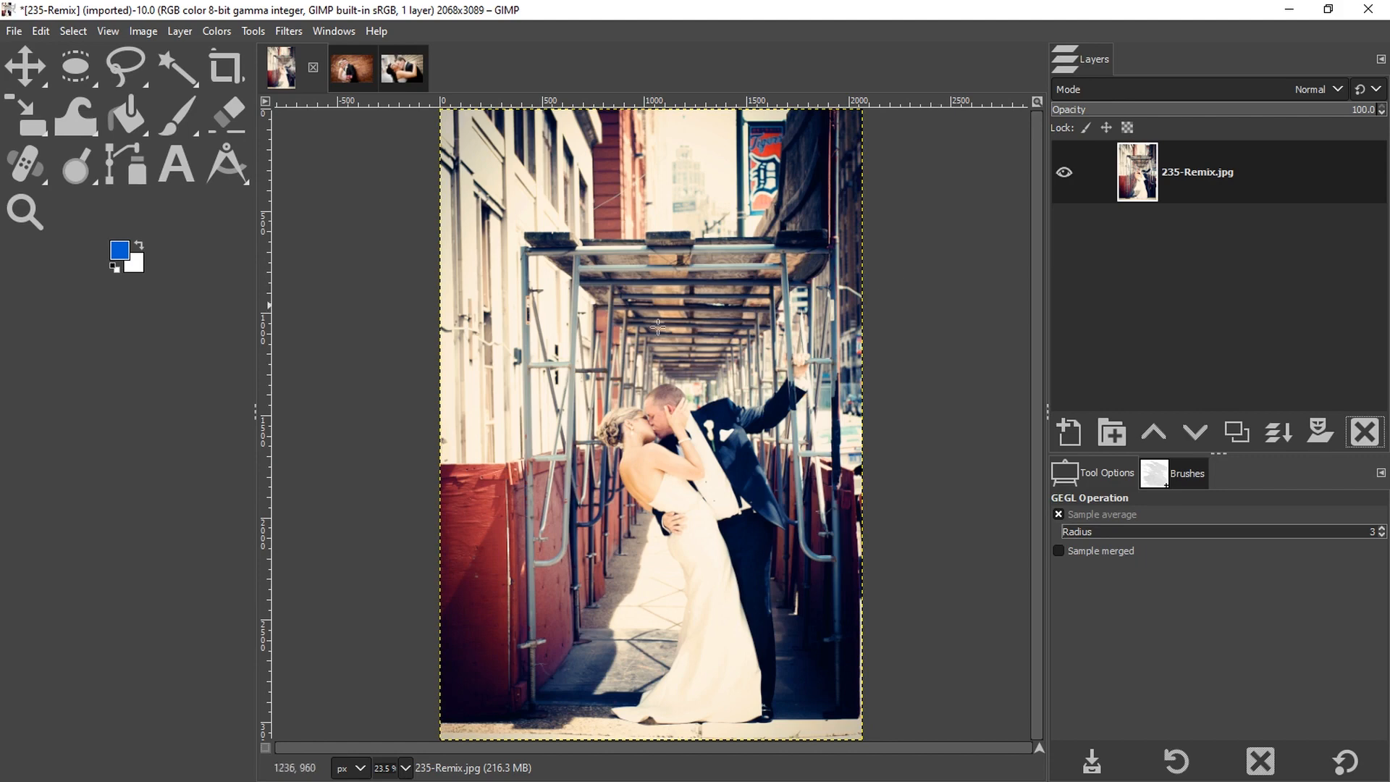
pyautogui.moveTo(935, 416)
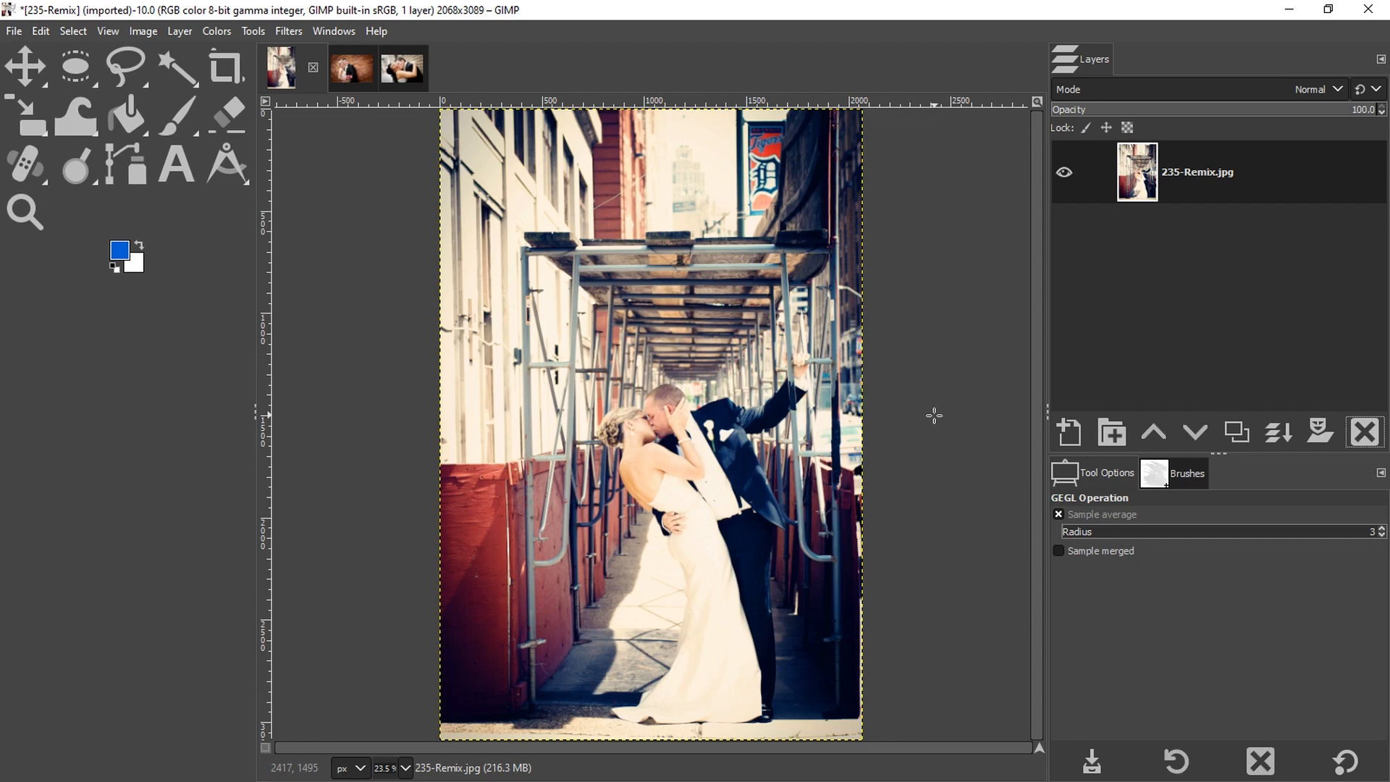
# Step: Browse the open photos, return to 235-Remix and duplicate its single layer
pyautogui.click(333, 68)
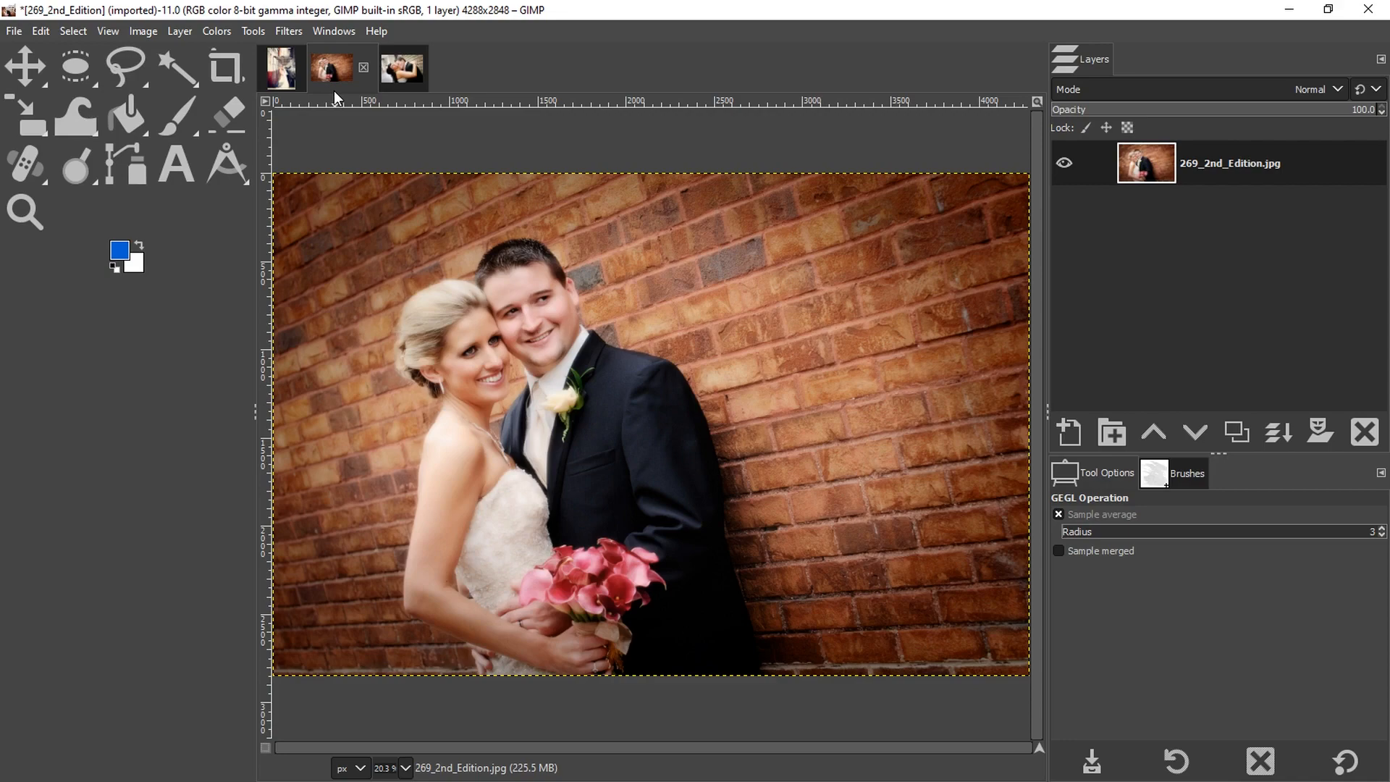
pyautogui.click(381, 70)
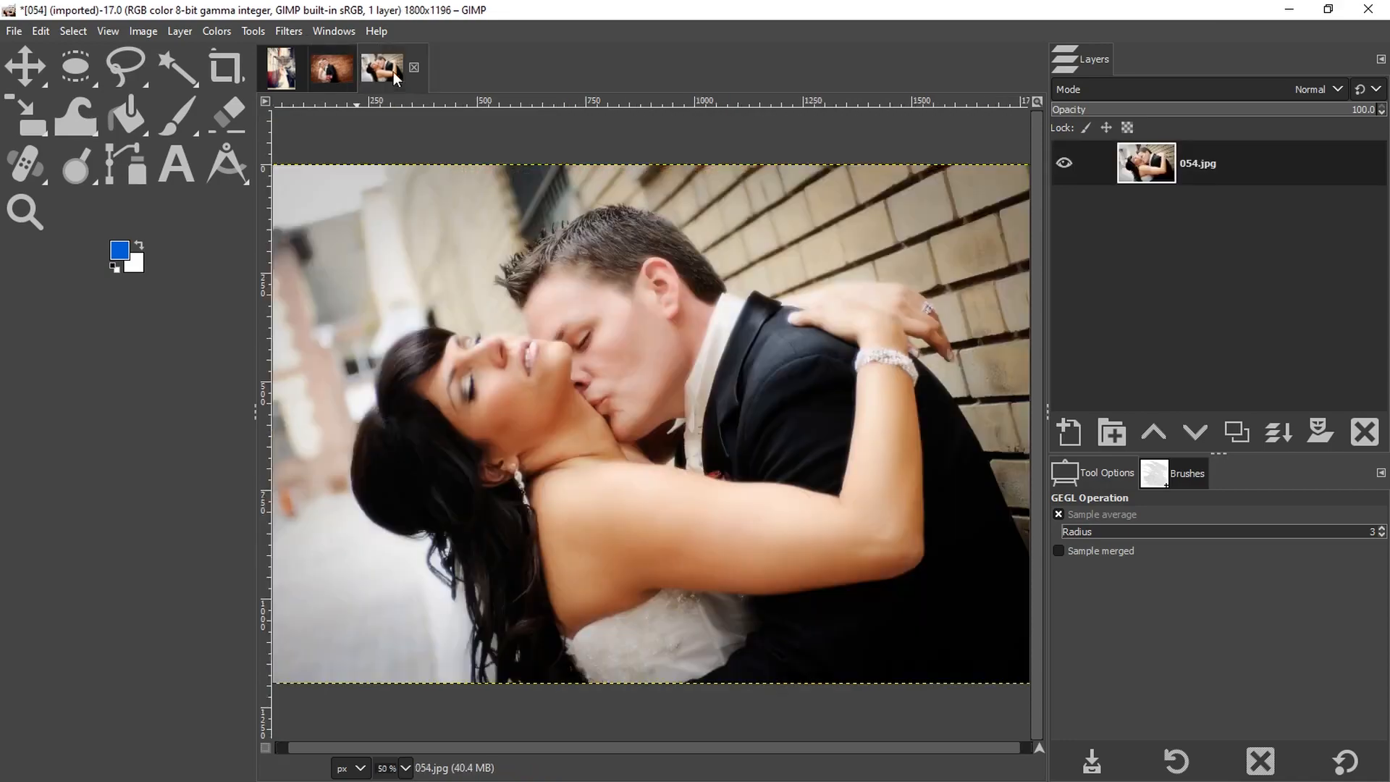
pyautogui.click(330, 68)
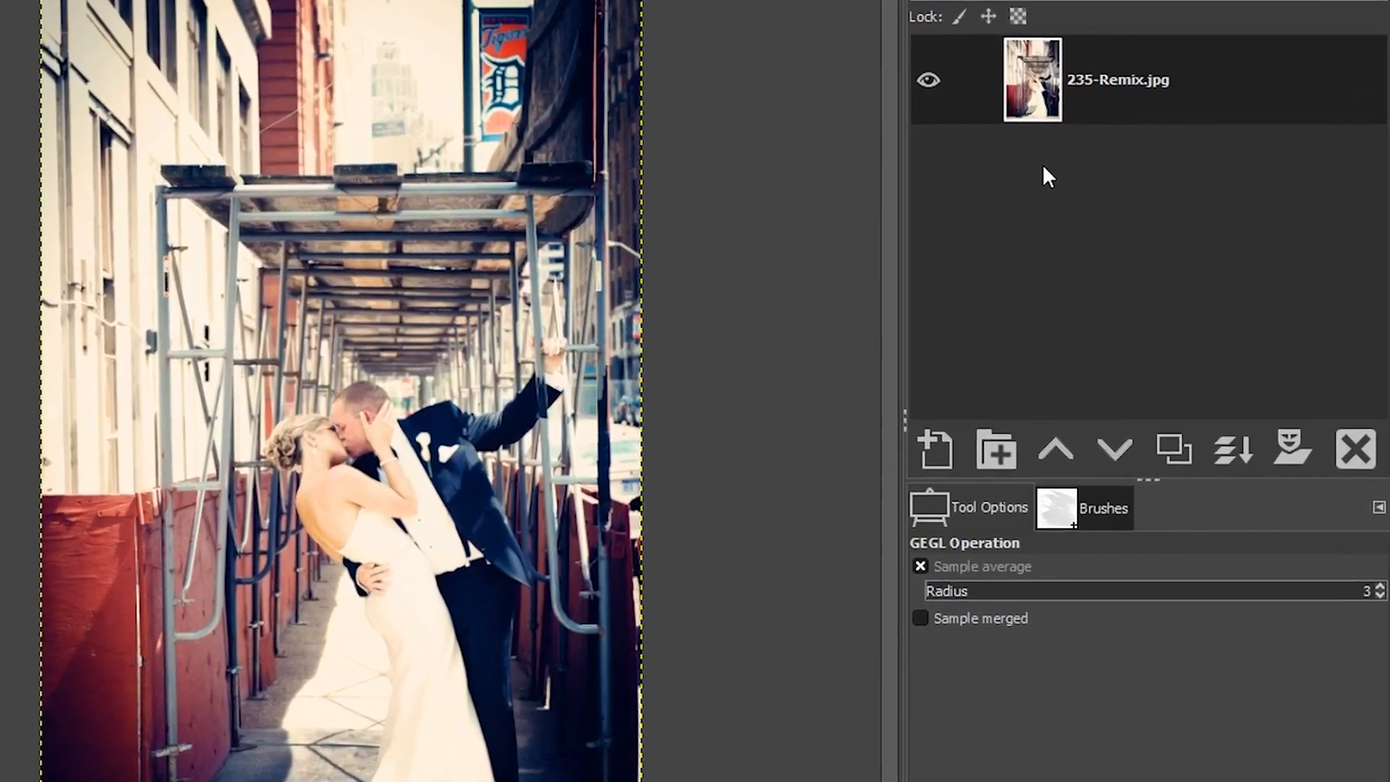
pyautogui.click(1174, 447)
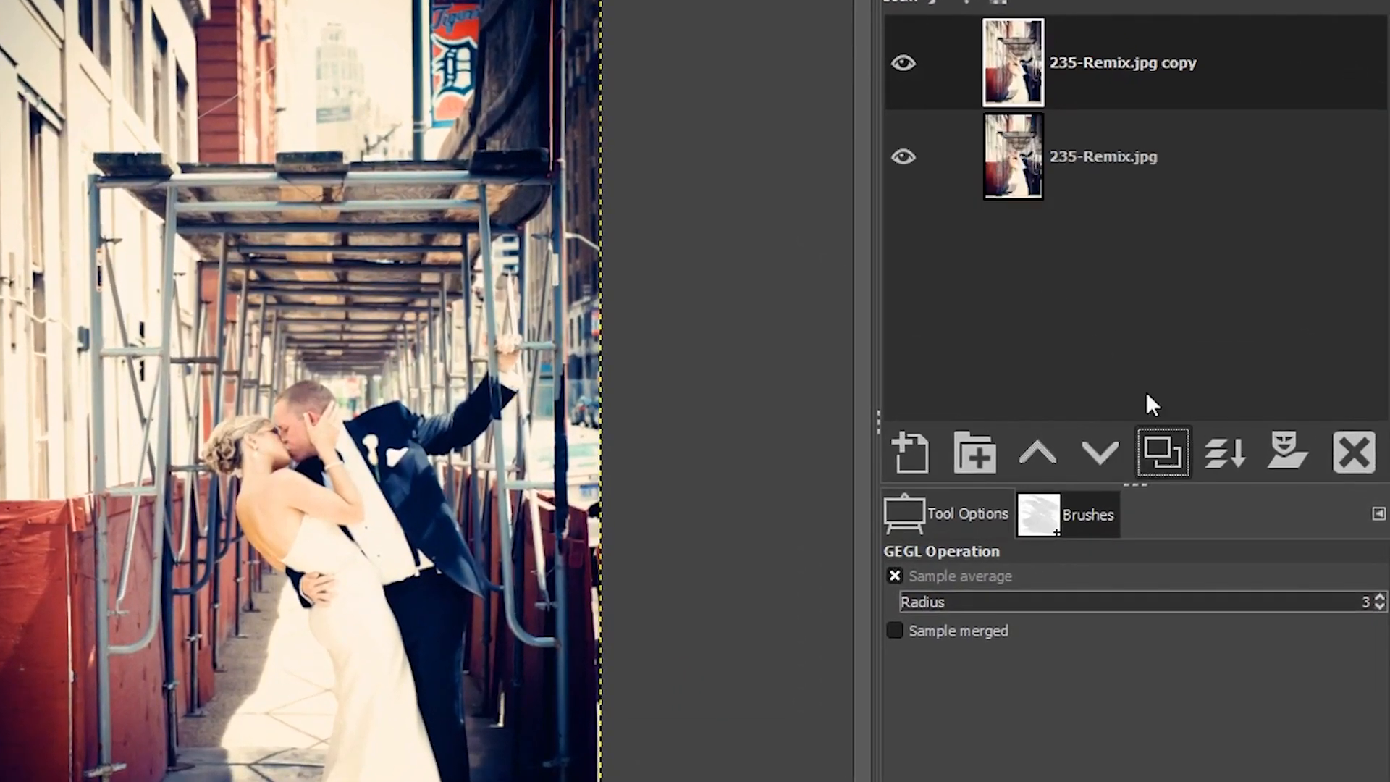
pyautogui.click(86, 16)
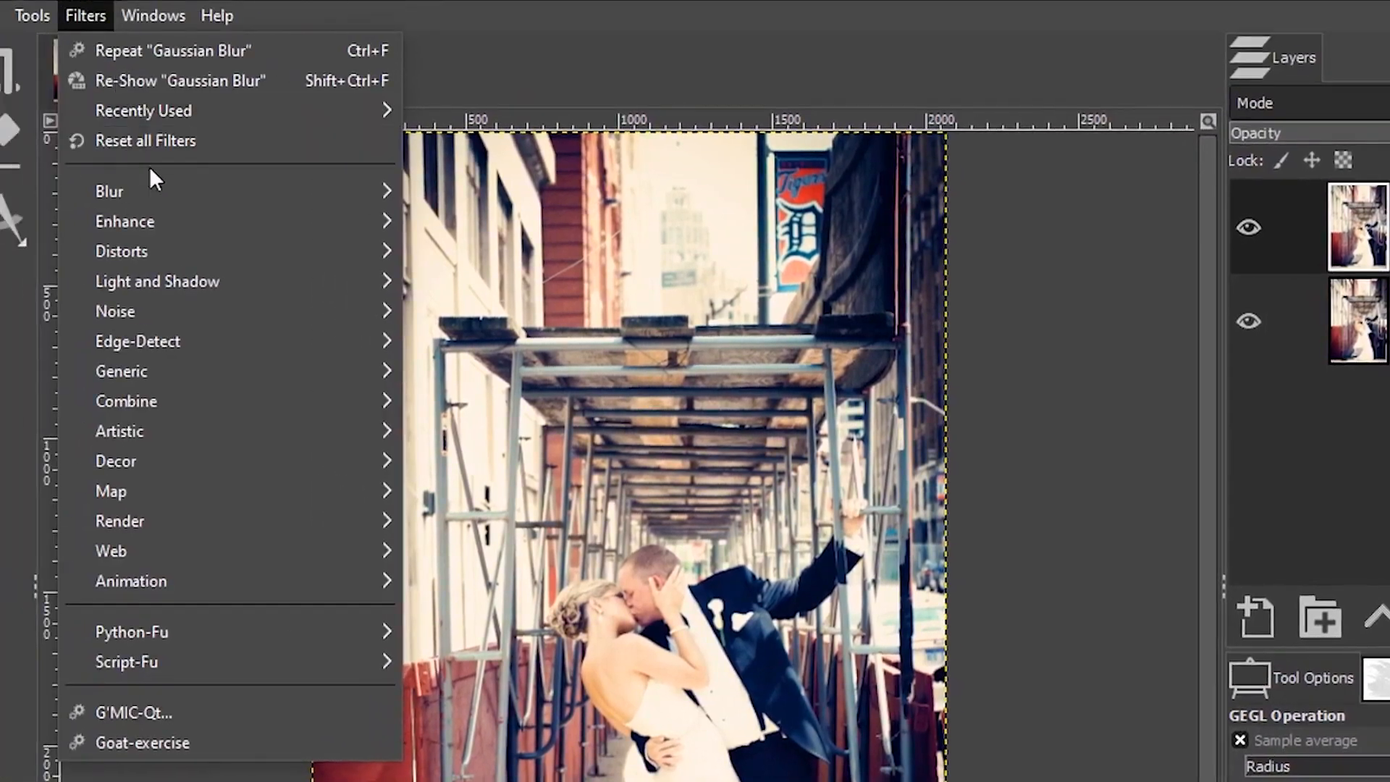
# Step: Preview a Gaussian Blur of size about 15.59 on the copy layer
pyautogui.click(179, 80)
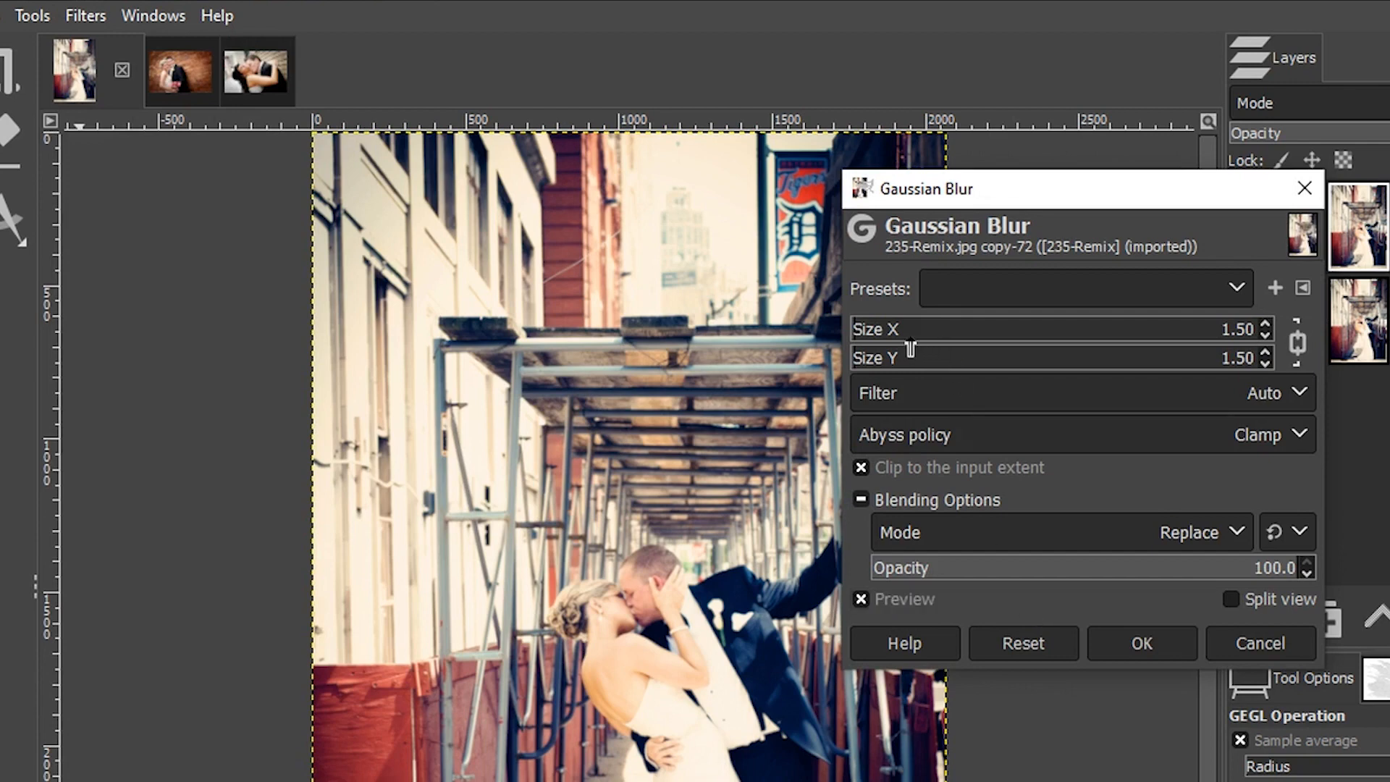
pyautogui.moveTo(904, 358)
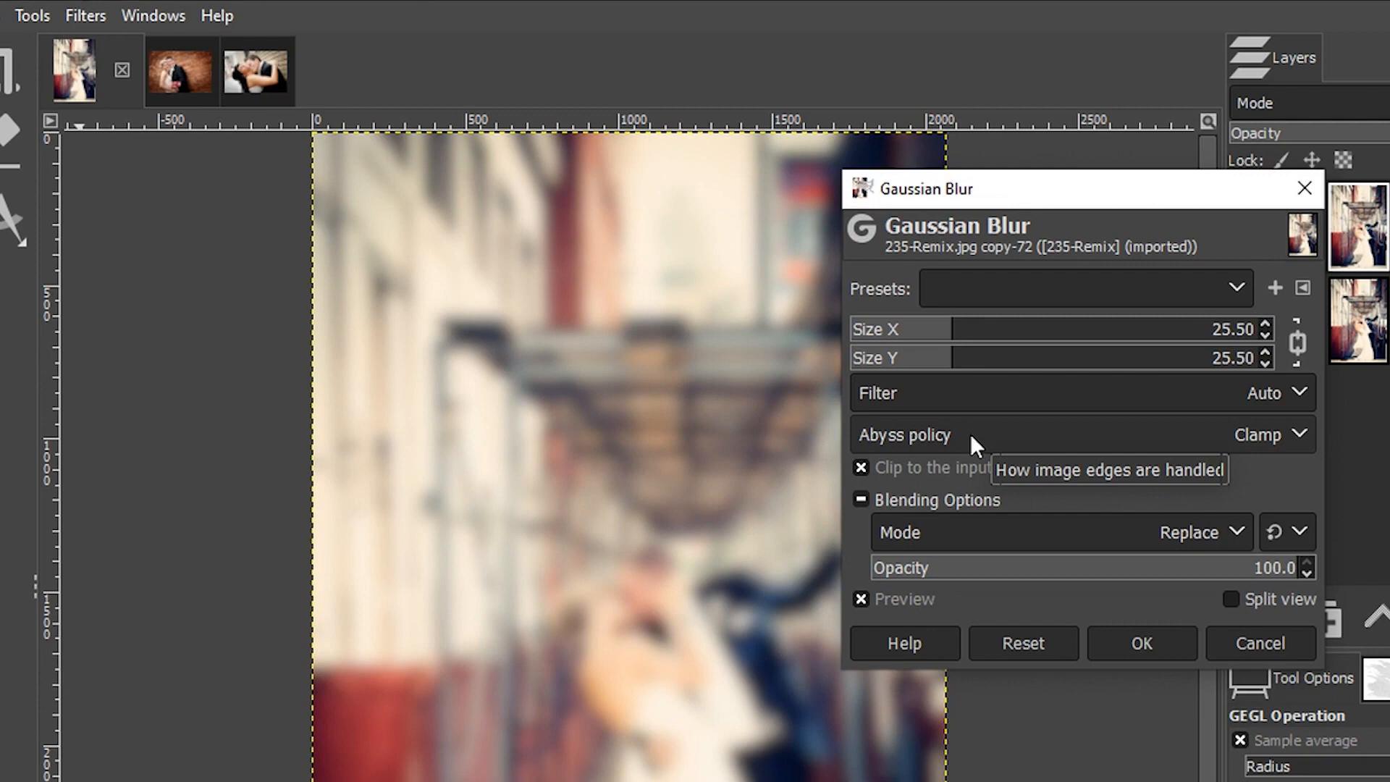
pyautogui.moveTo(1045, 344)
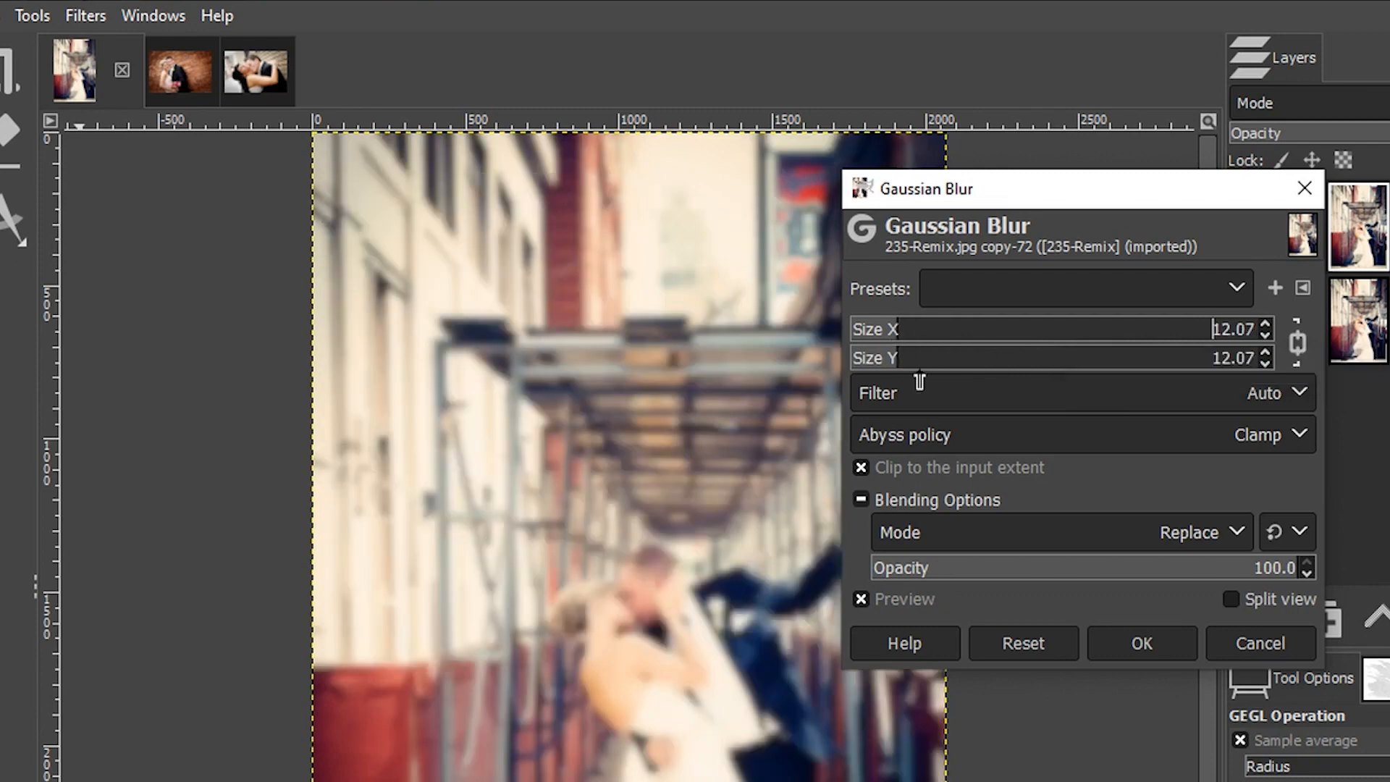
pyautogui.moveTo(914, 329); pyautogui.dragTo(940, 328)
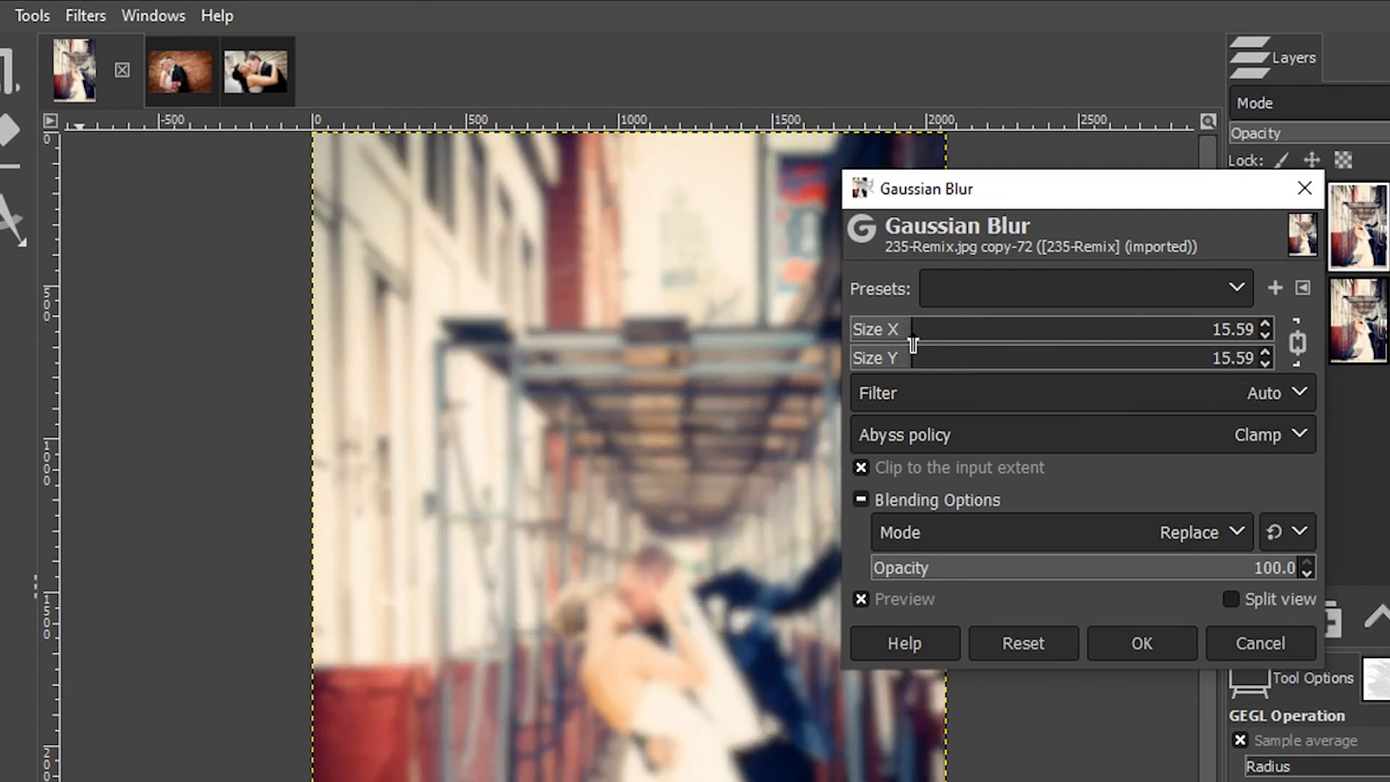
pyautogui.click(1233, 329)
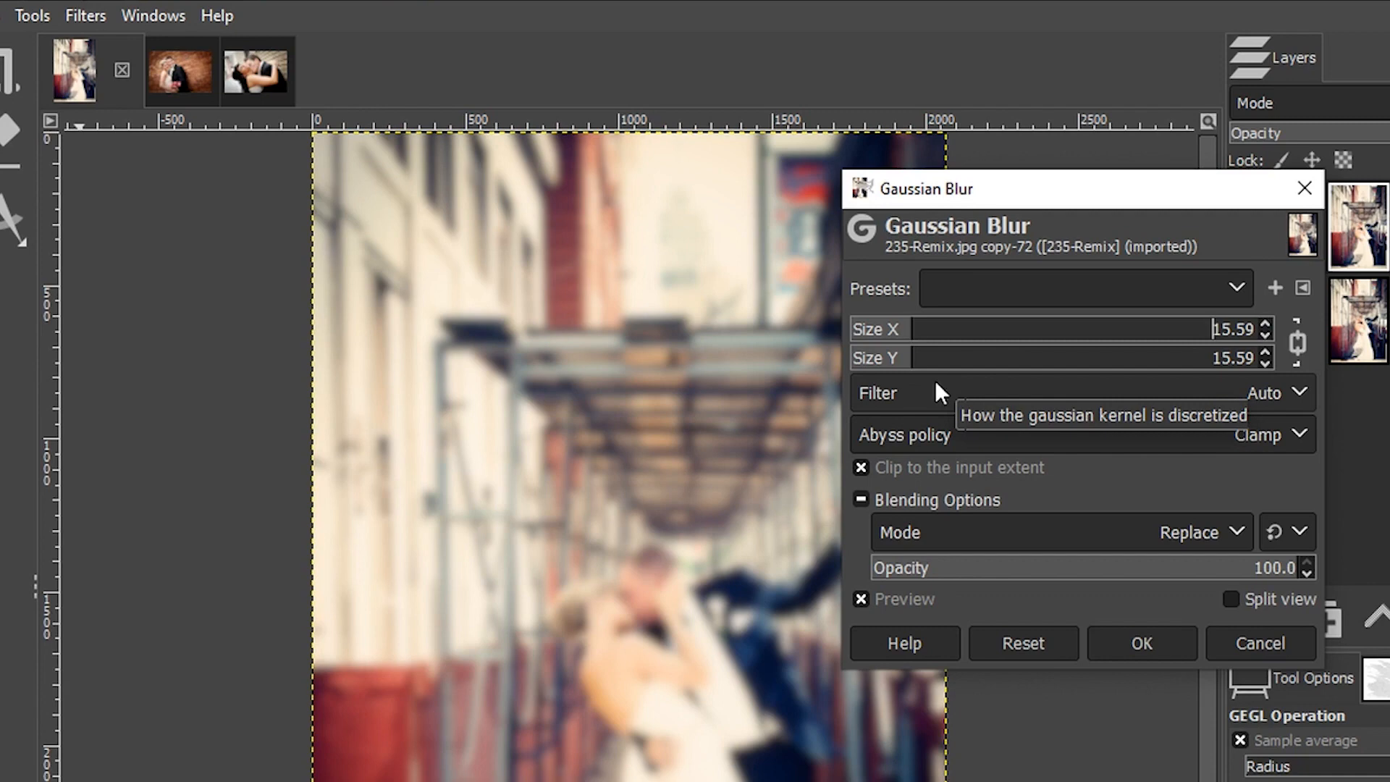
pyautogui.moveTo(931, 368)
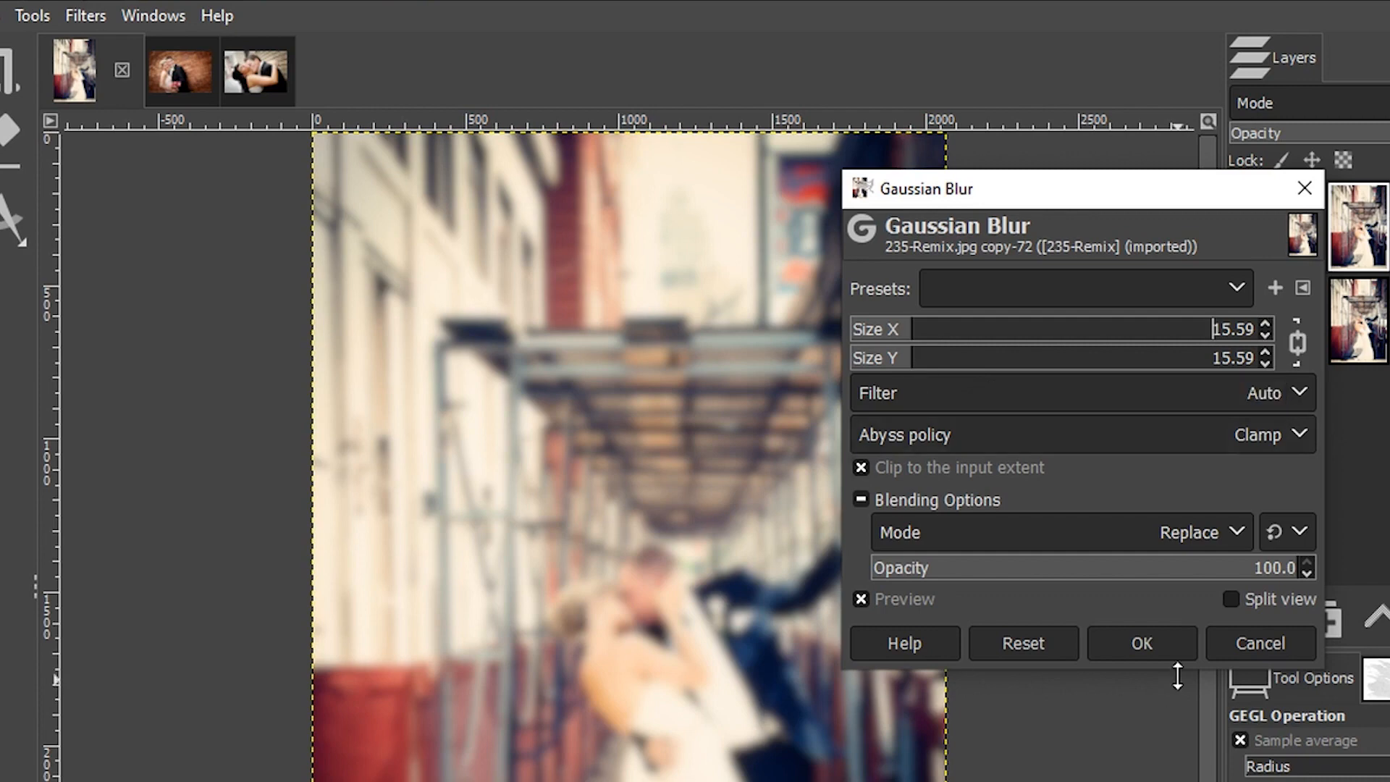
# Step: Apply the blur and set the copy layer's blend mode to Screen
pyautogui.click(1140, 643)
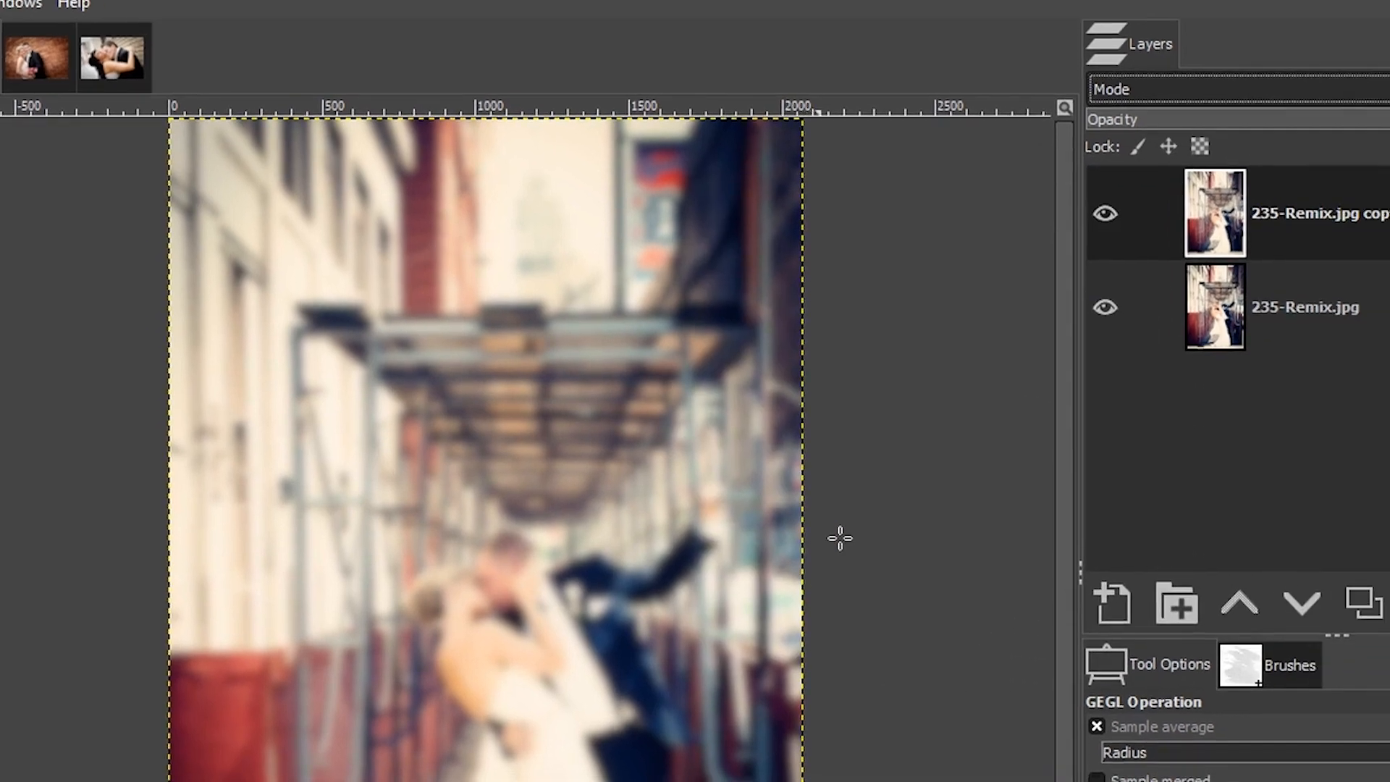
pyautogui.click(1104, 70)
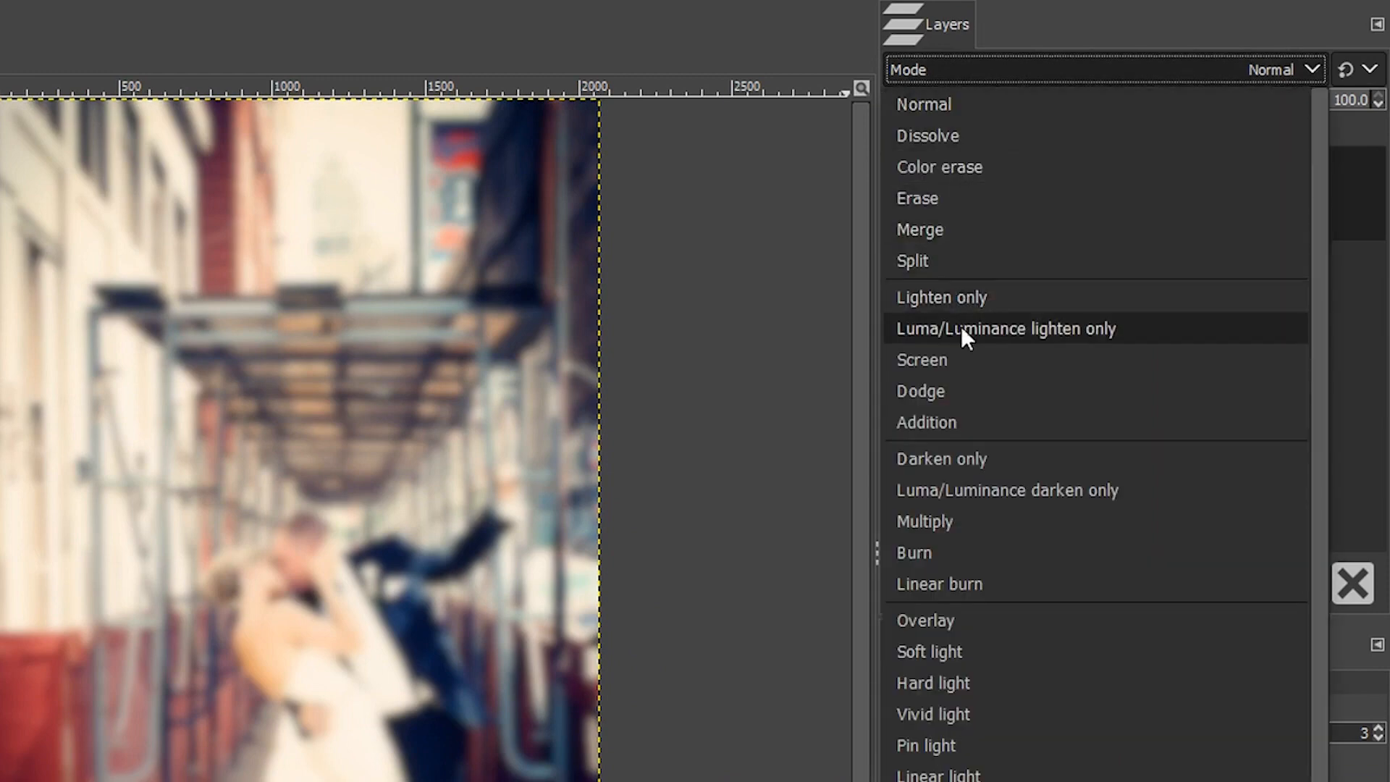
pyautogui.moveTo(964, 366)
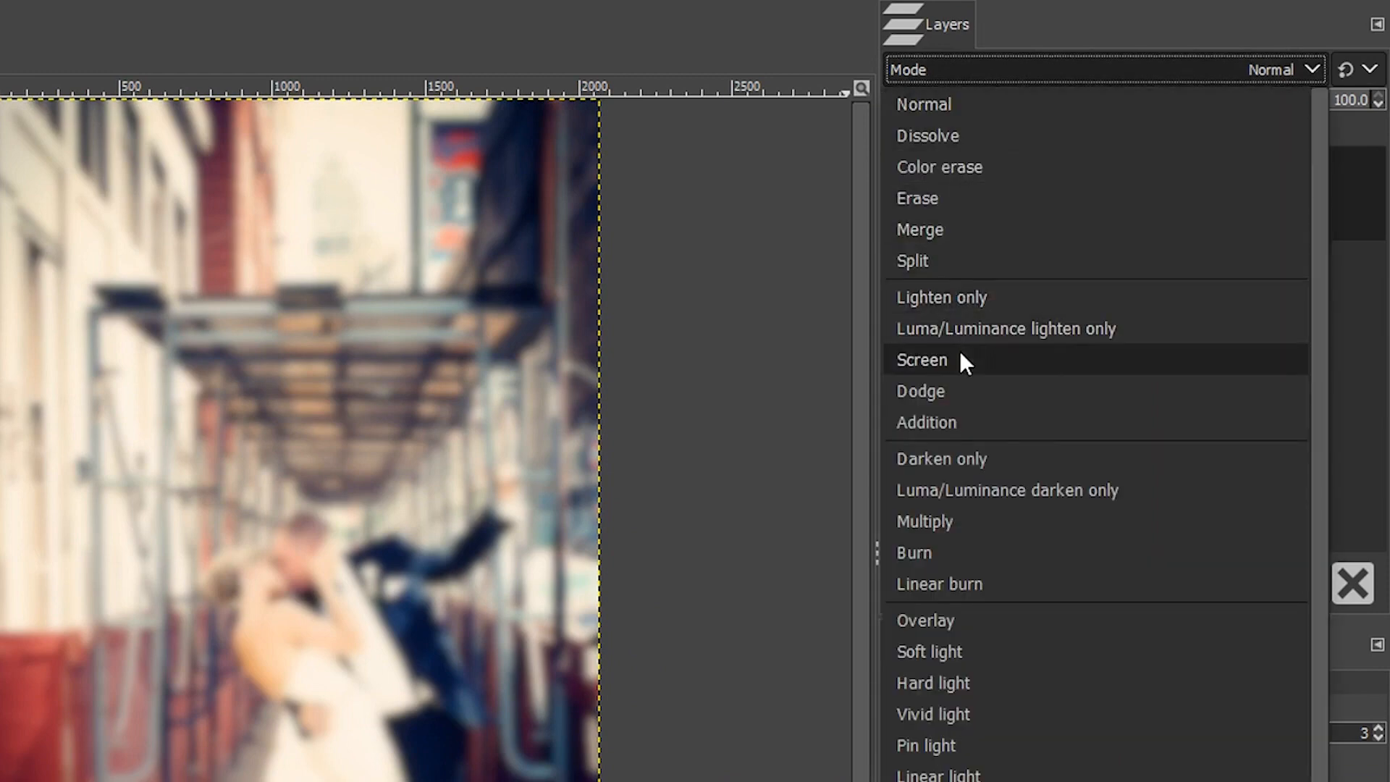
pyautogui.click(922, 361)
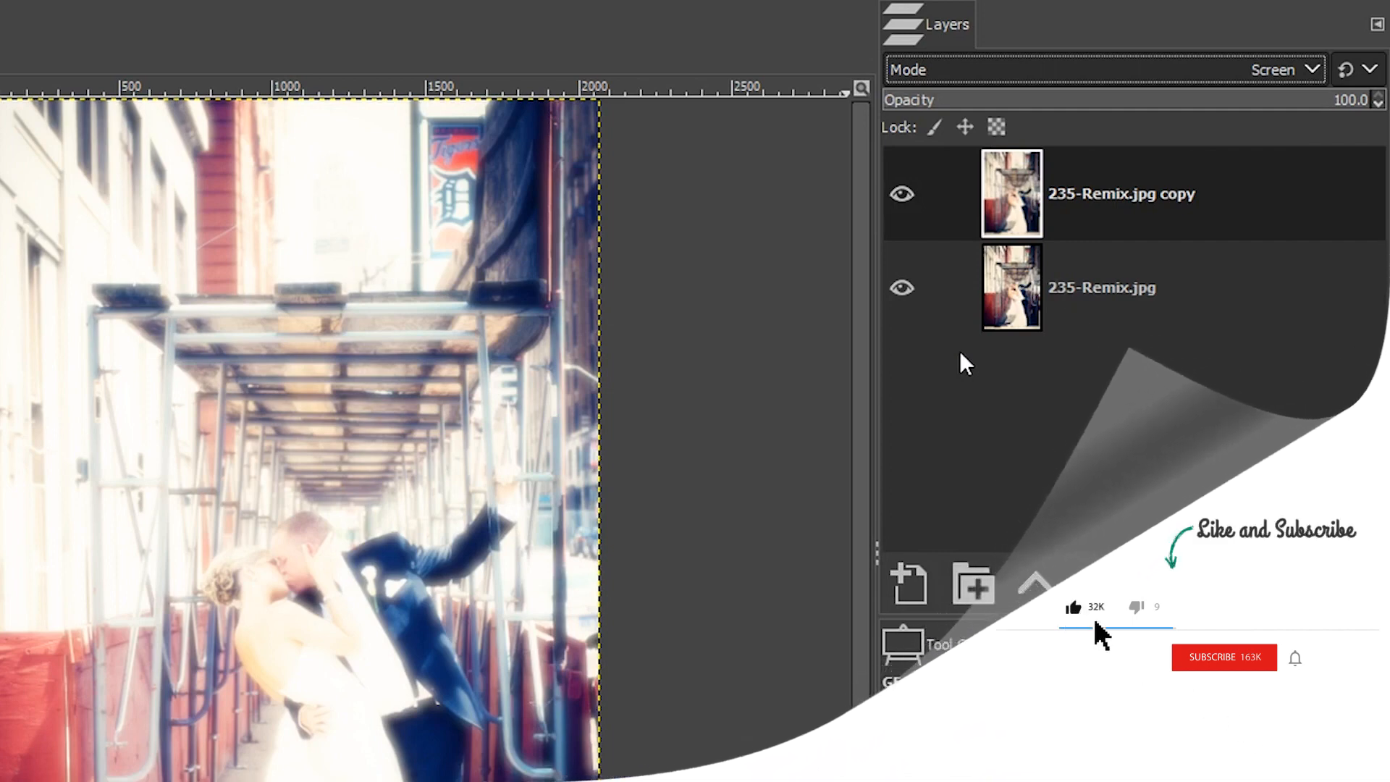
# Step: Lower the Screen glow layer to about 50.4% opacity and toggle it to compare
pyautogui.click(1223, 657)
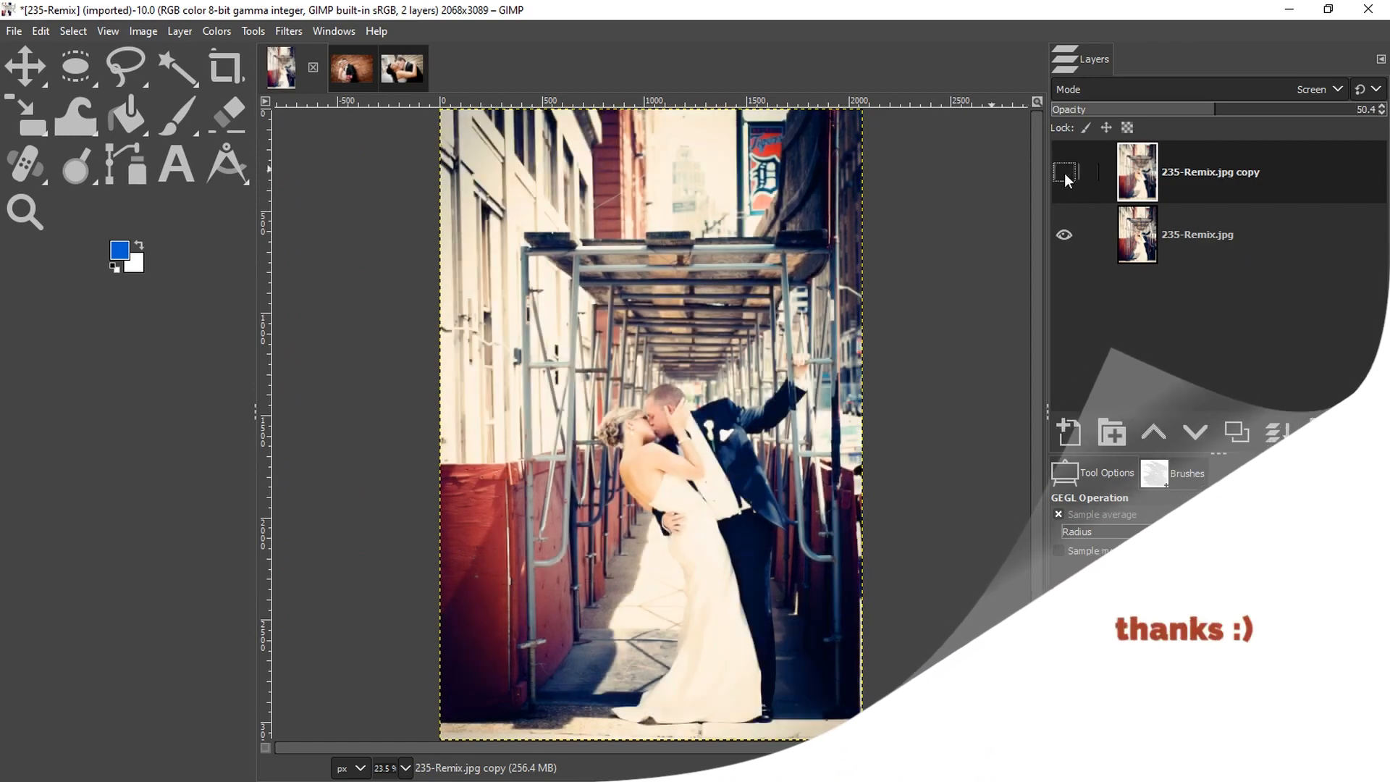
pyautogui.click(1064, 173)
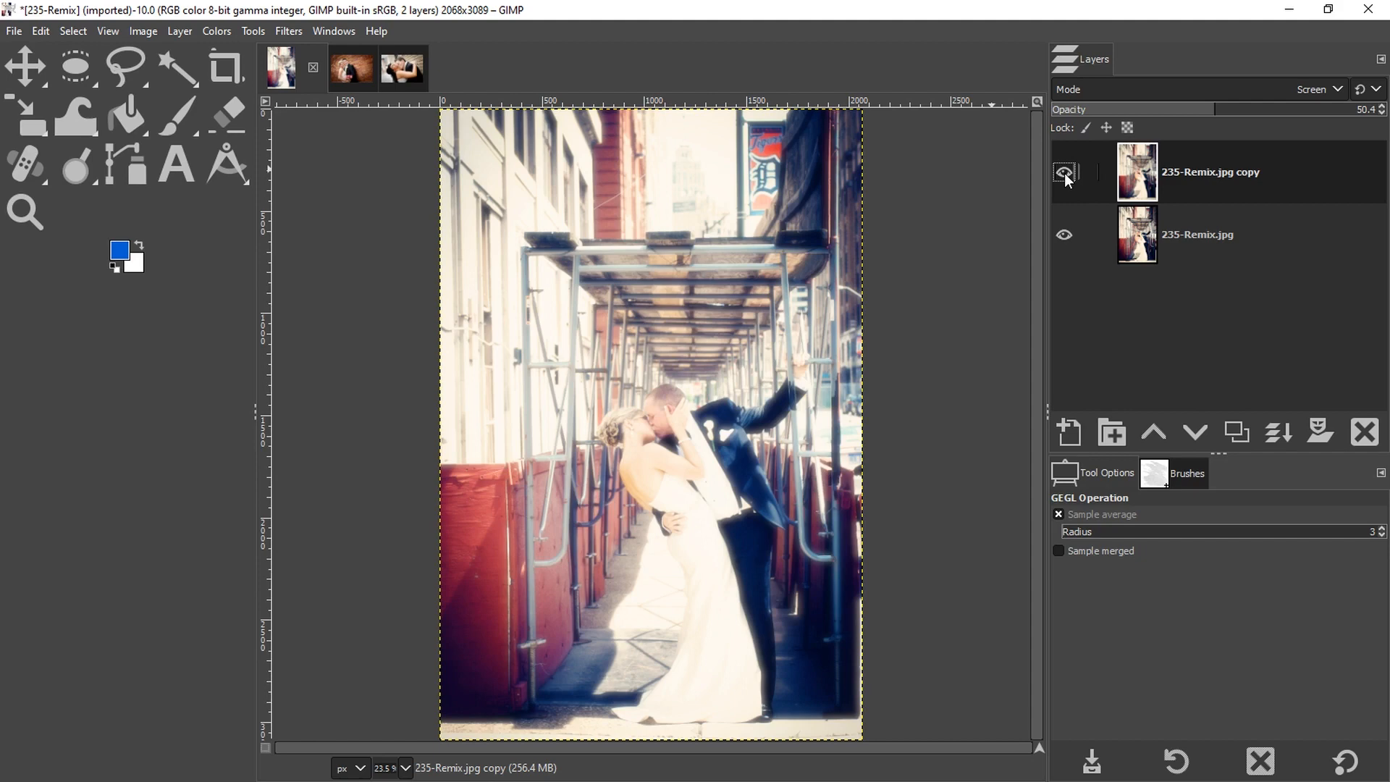
# Step: Make the brick-wall photo 269_2nd_Edition the active image
pyautogui.click(1064, 172)
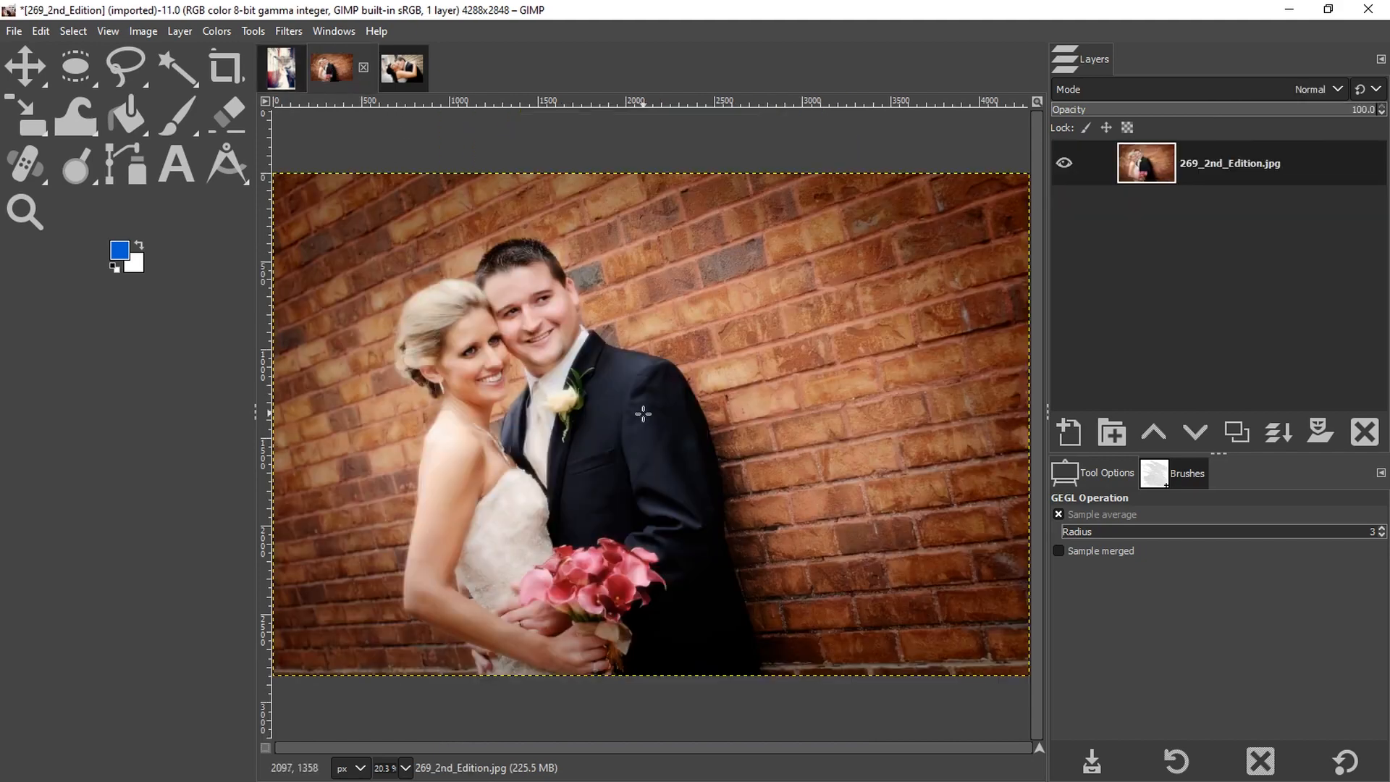
pyautogui.moveTo(738, 472)
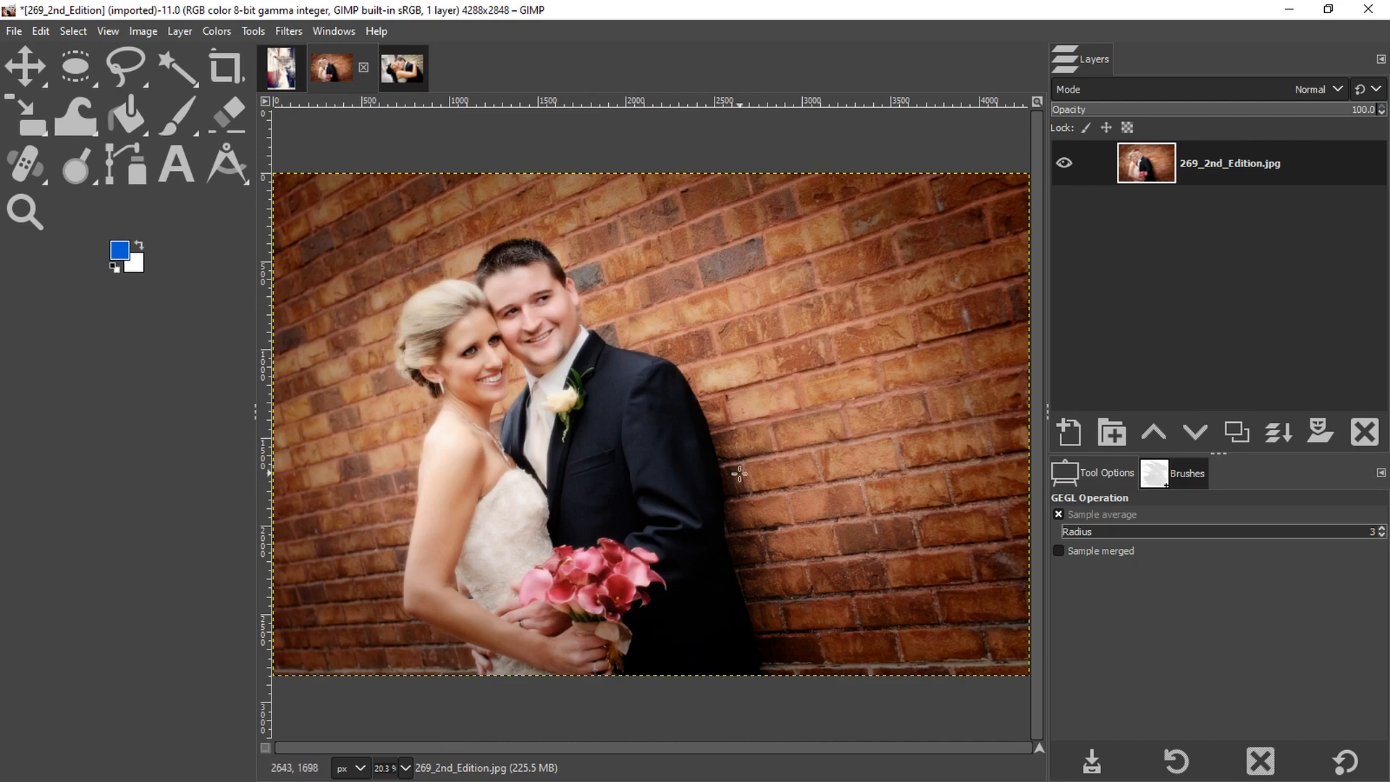
pyautogui.moveTo(449, 468)
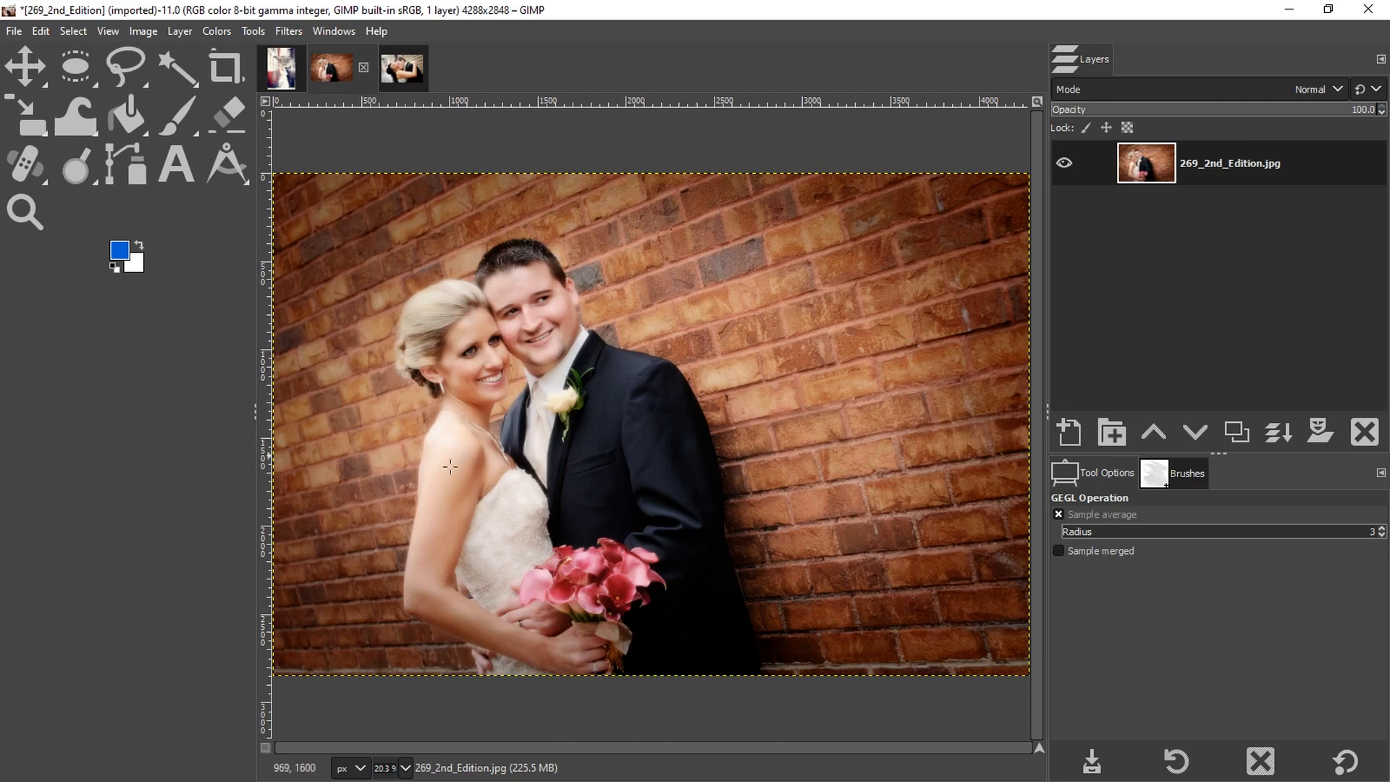
pyautogui.moveTo(678, 340)
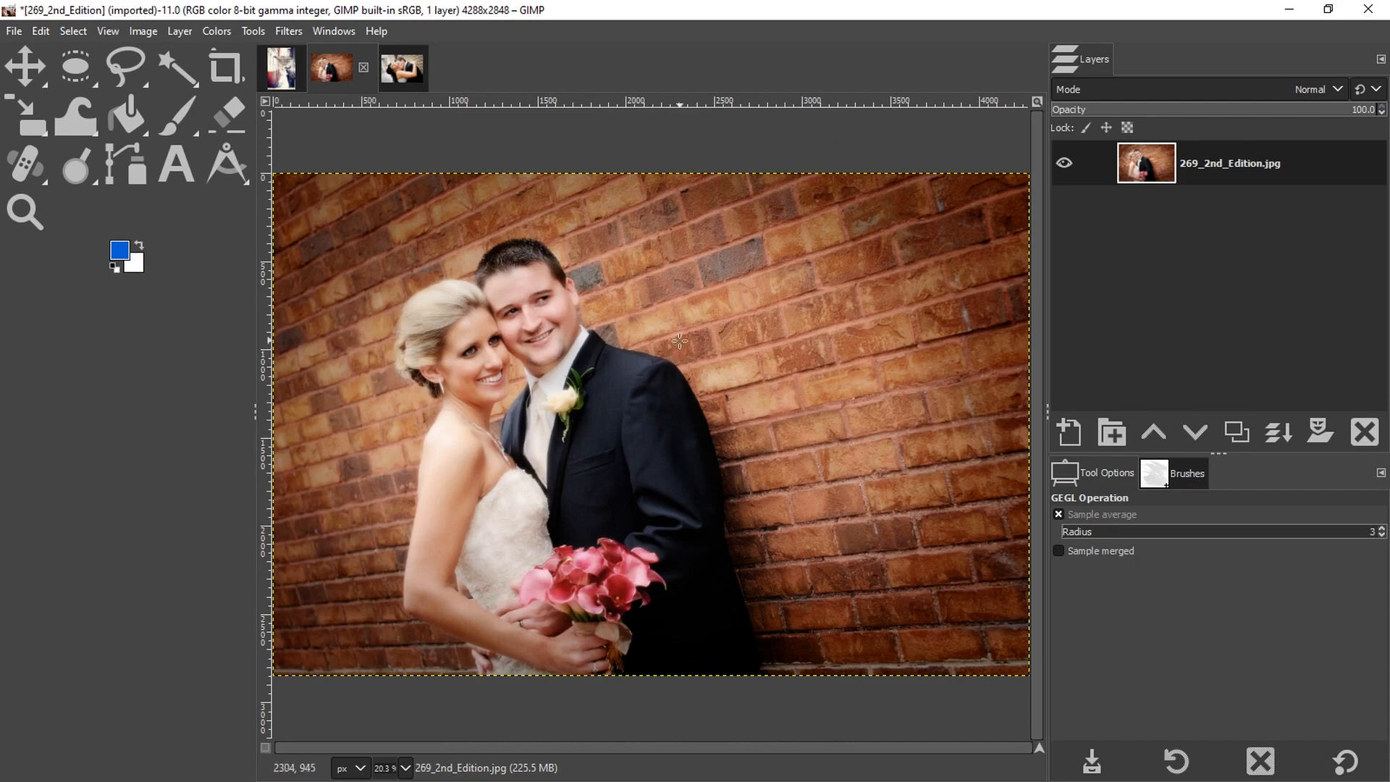
pyautogui.moveTo(679, 341)
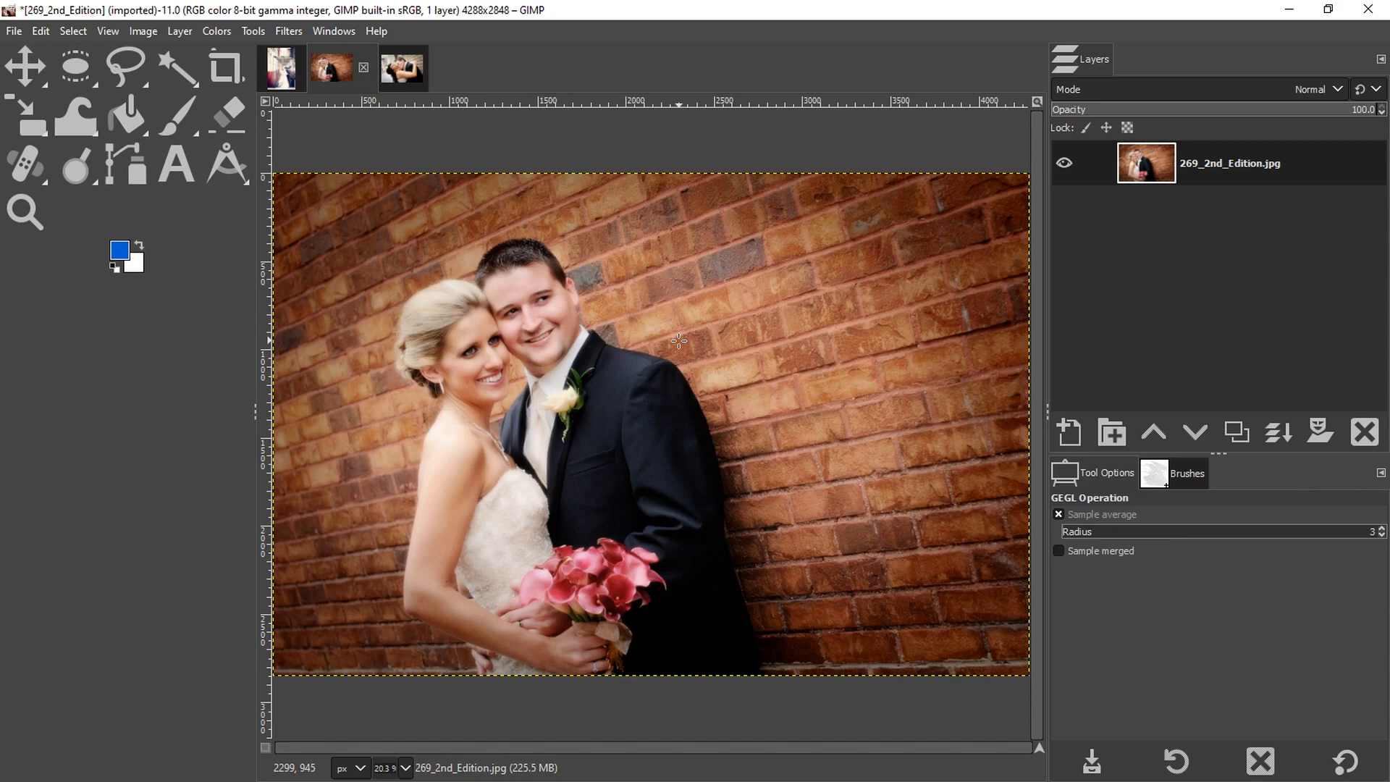
pyautogui.moveTo(527, 363)
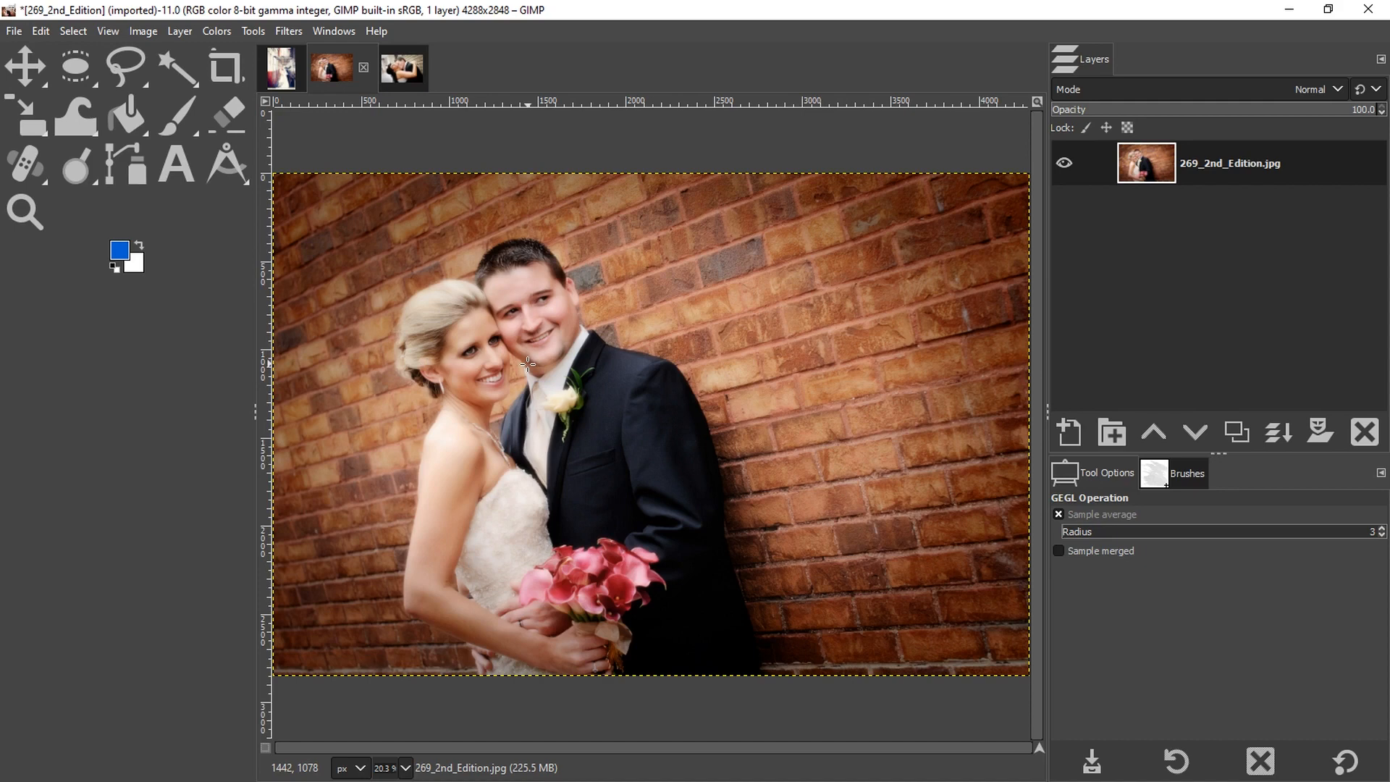
pyautogui.moveTo(1203, 369)
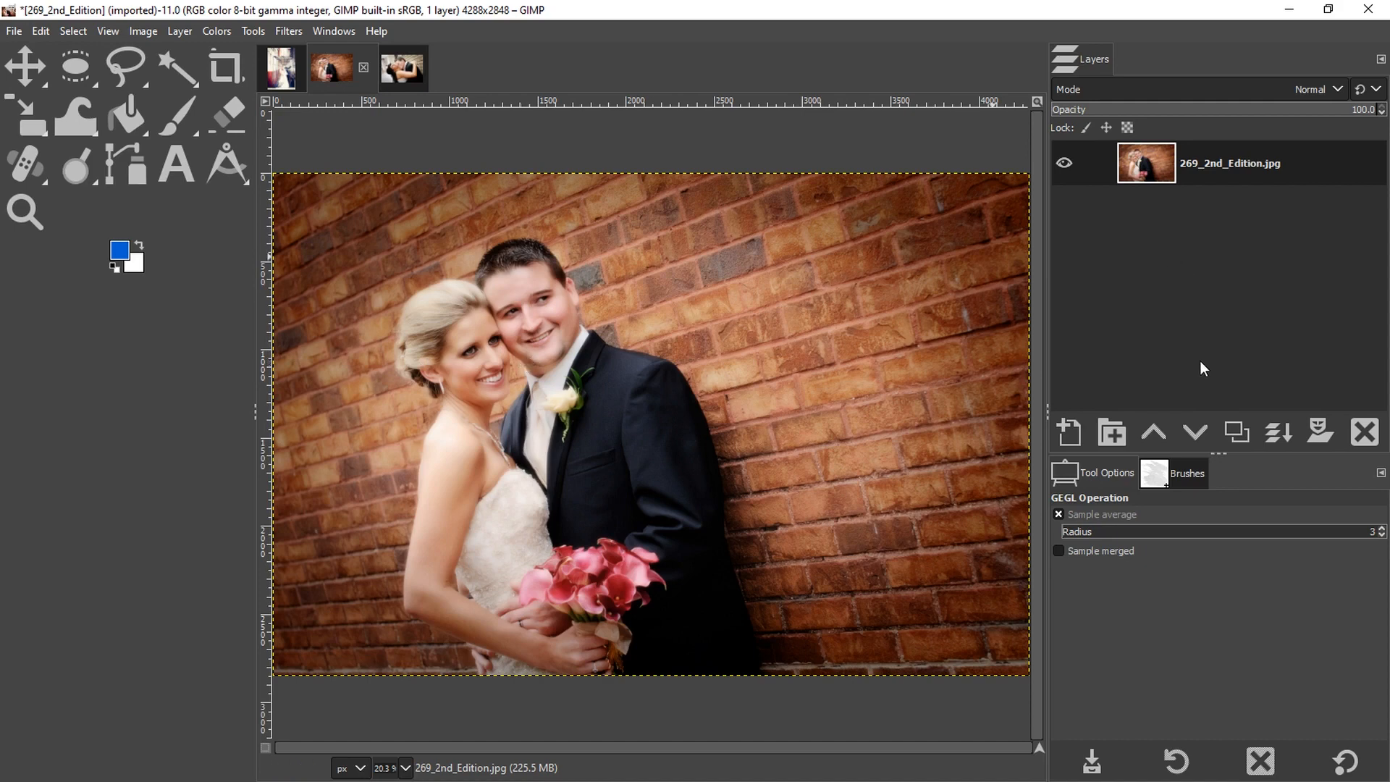
# Step: Duplicate the brick-wall photo's layer and apply a large Gaussian Blur to the copy
pyautogui.click(1236, 433)
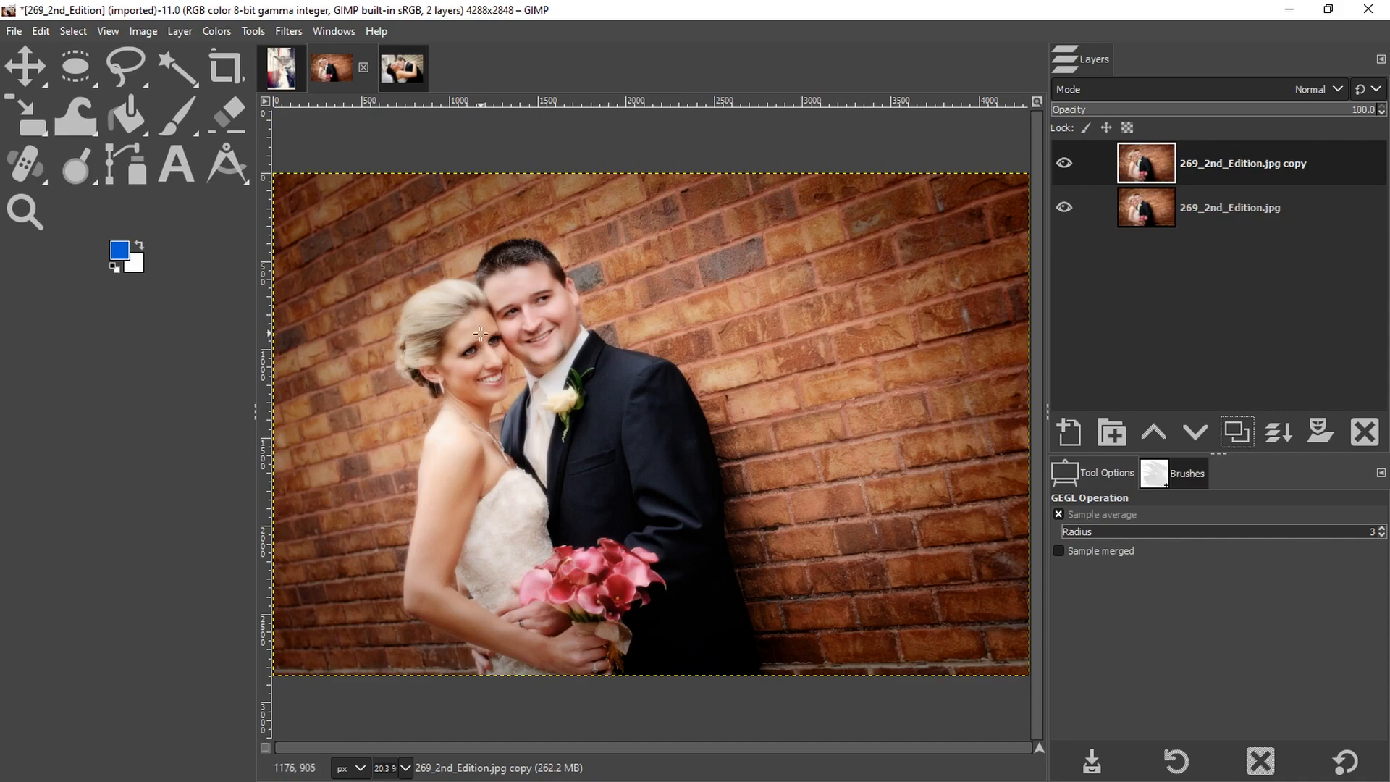
pyautogui.moveTo(489, 339)
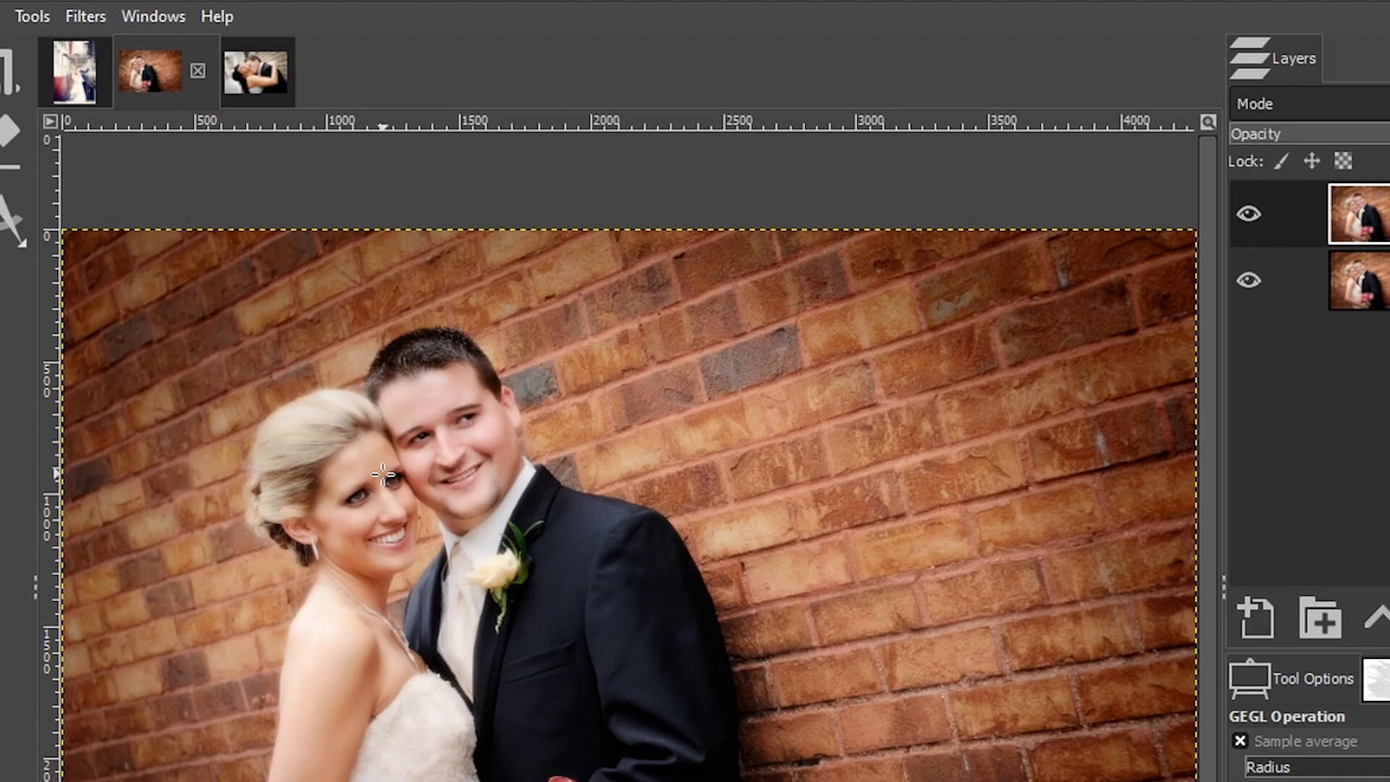
pyautogui.click(84, 16)
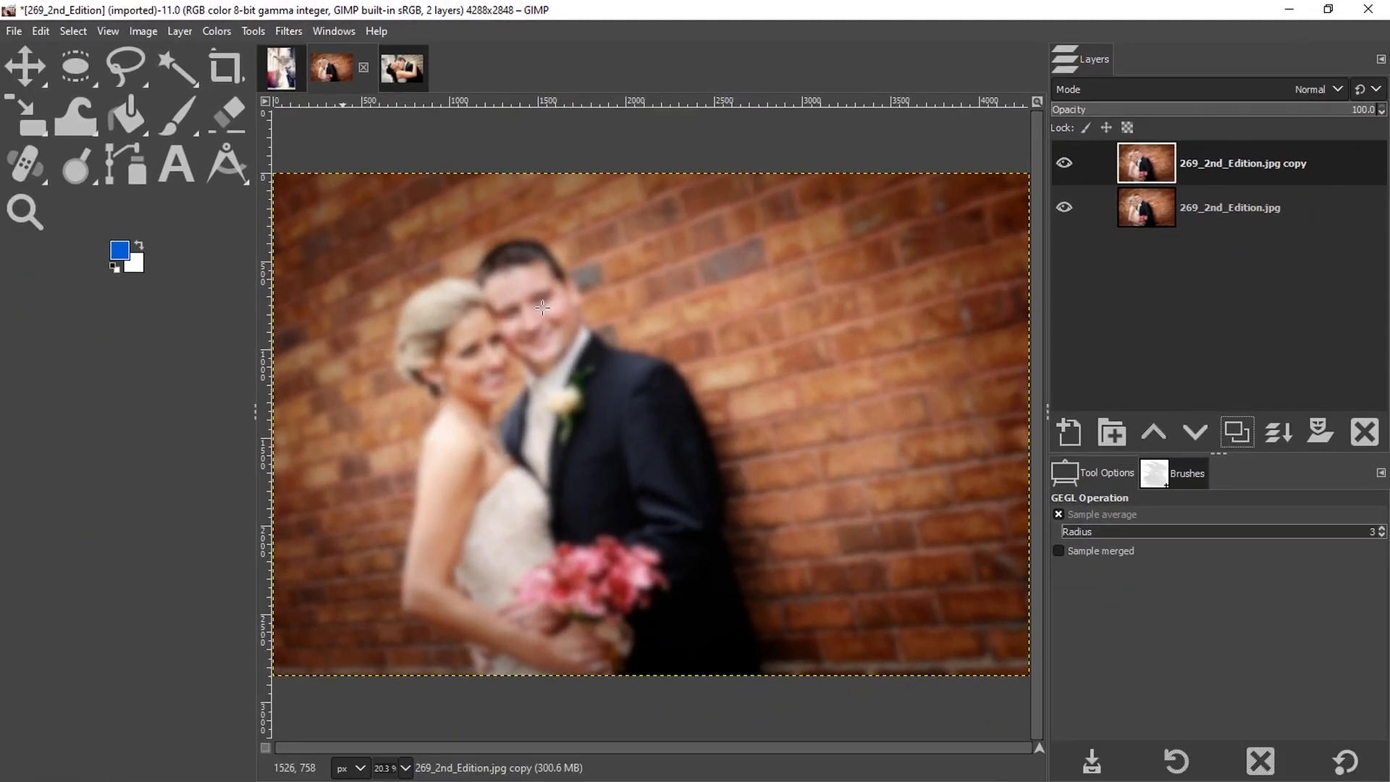
pyautogui.moveTo(531, 369)
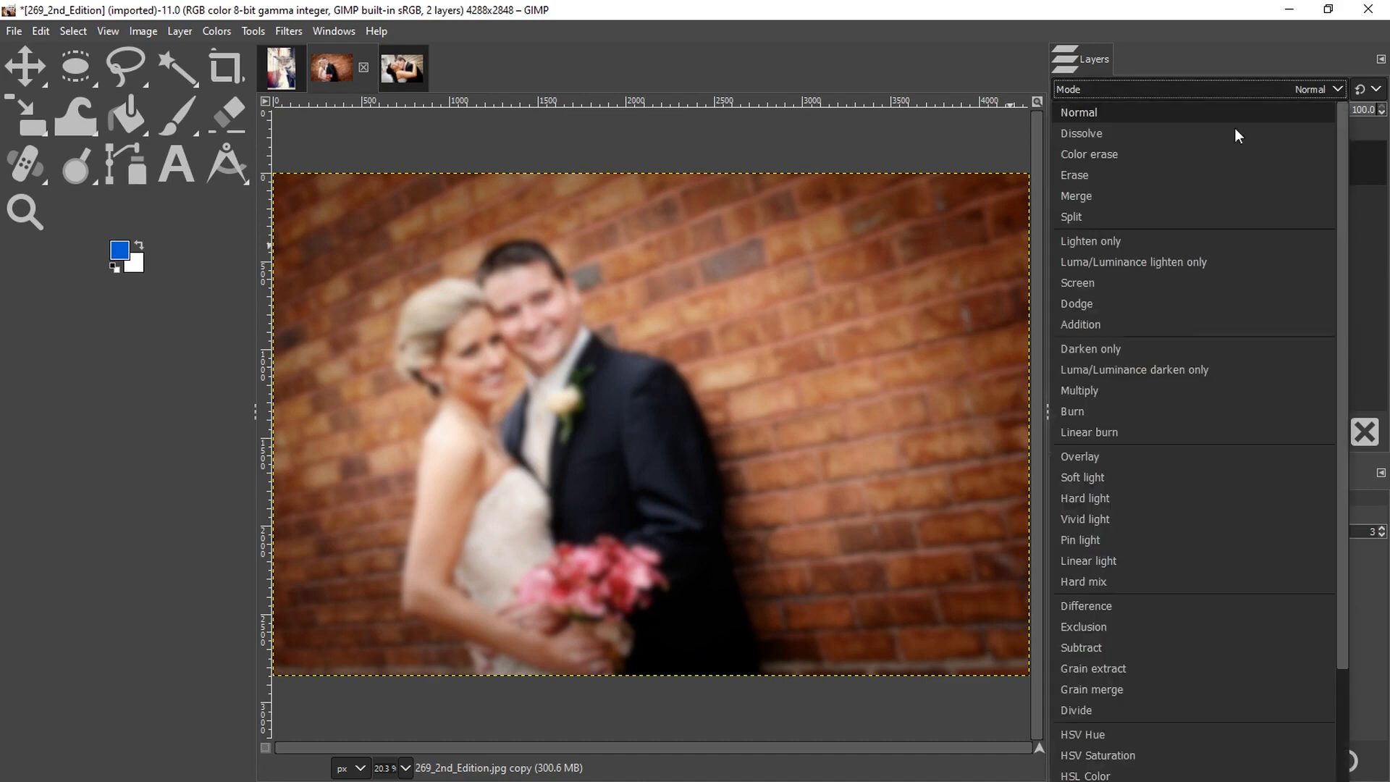
pyautogui.moveTo(1103, 310)
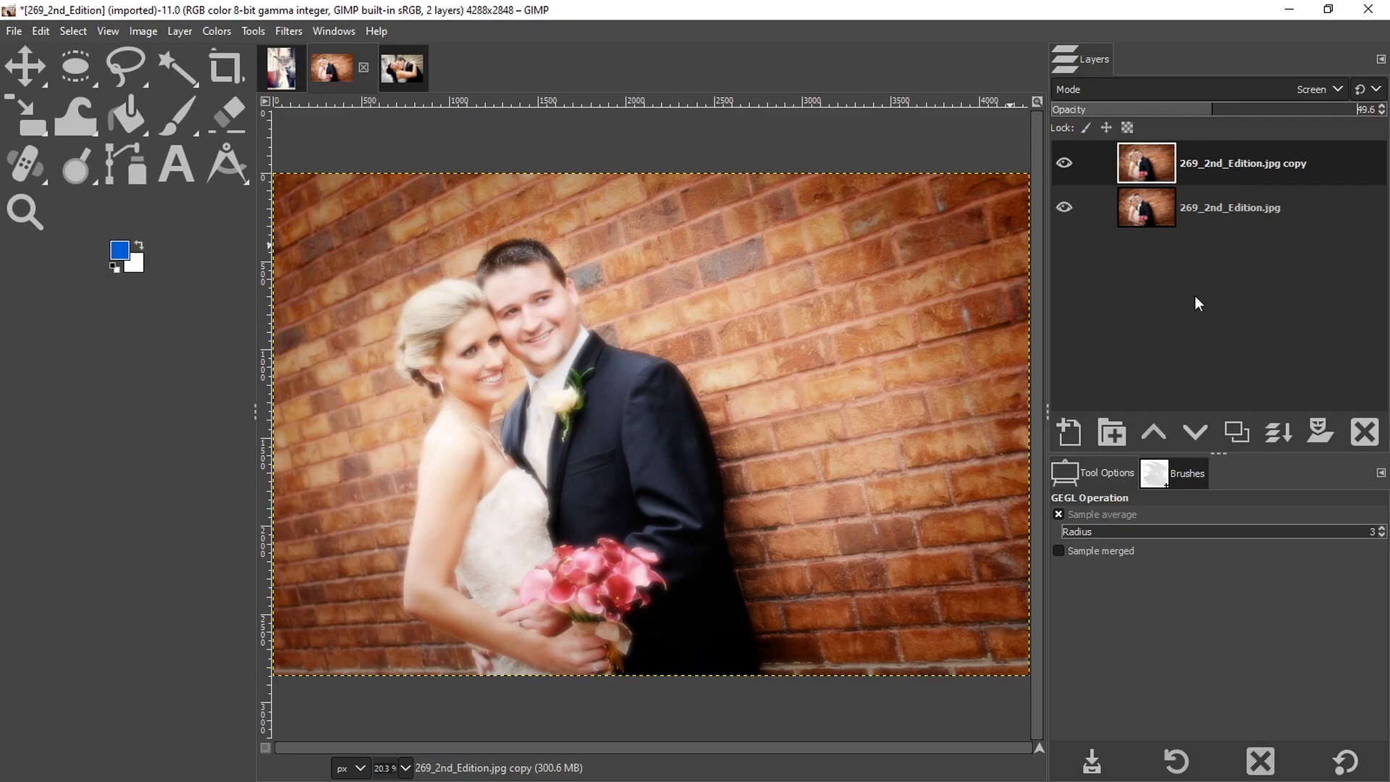
# Step: Hide and show the Screen glow layer at 49.6% opacity to compare with the original
pyautogui.click(1065, 164)
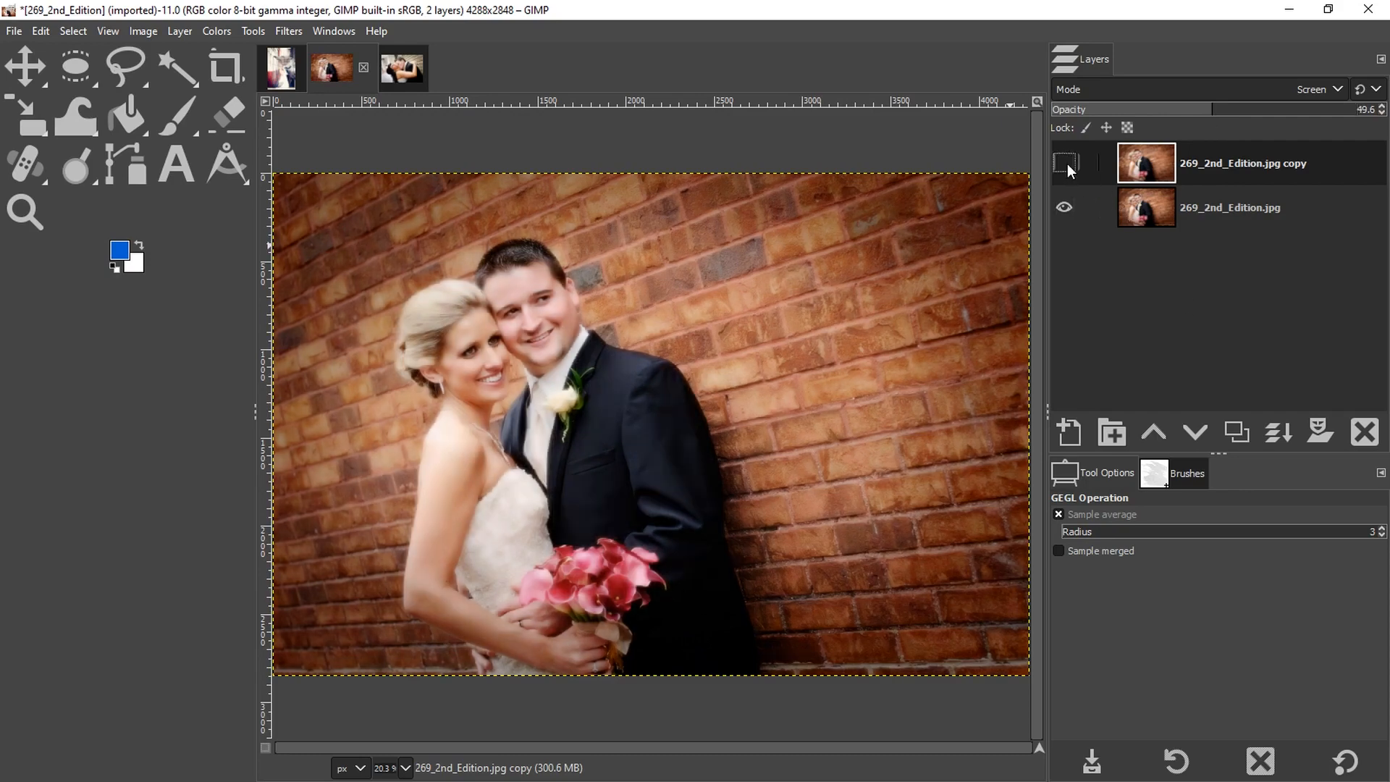
pyautogui.click(1064, 163)
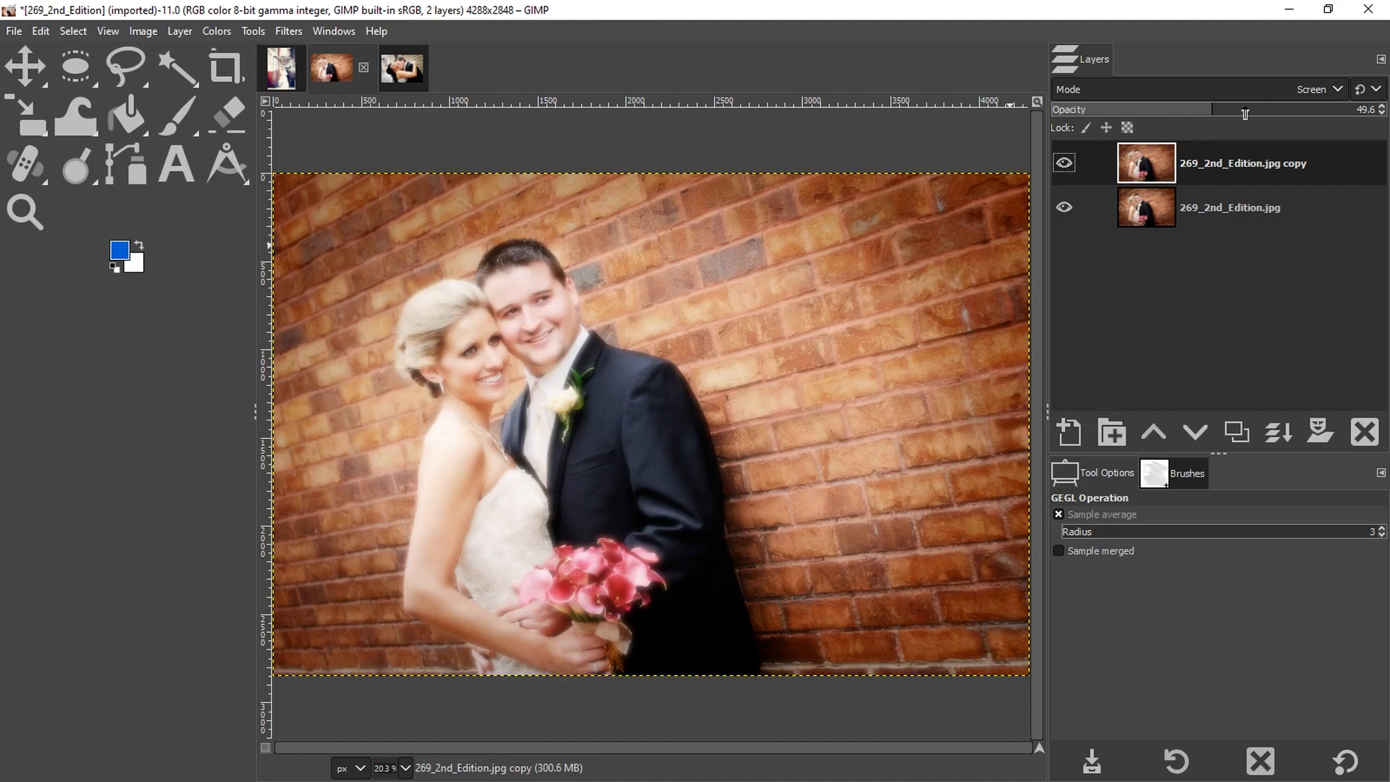
# Step: Try Overlay blending on the glow layer, then return it to Screen at about 31.2% opacity
pyautogui.click(1316, 89)
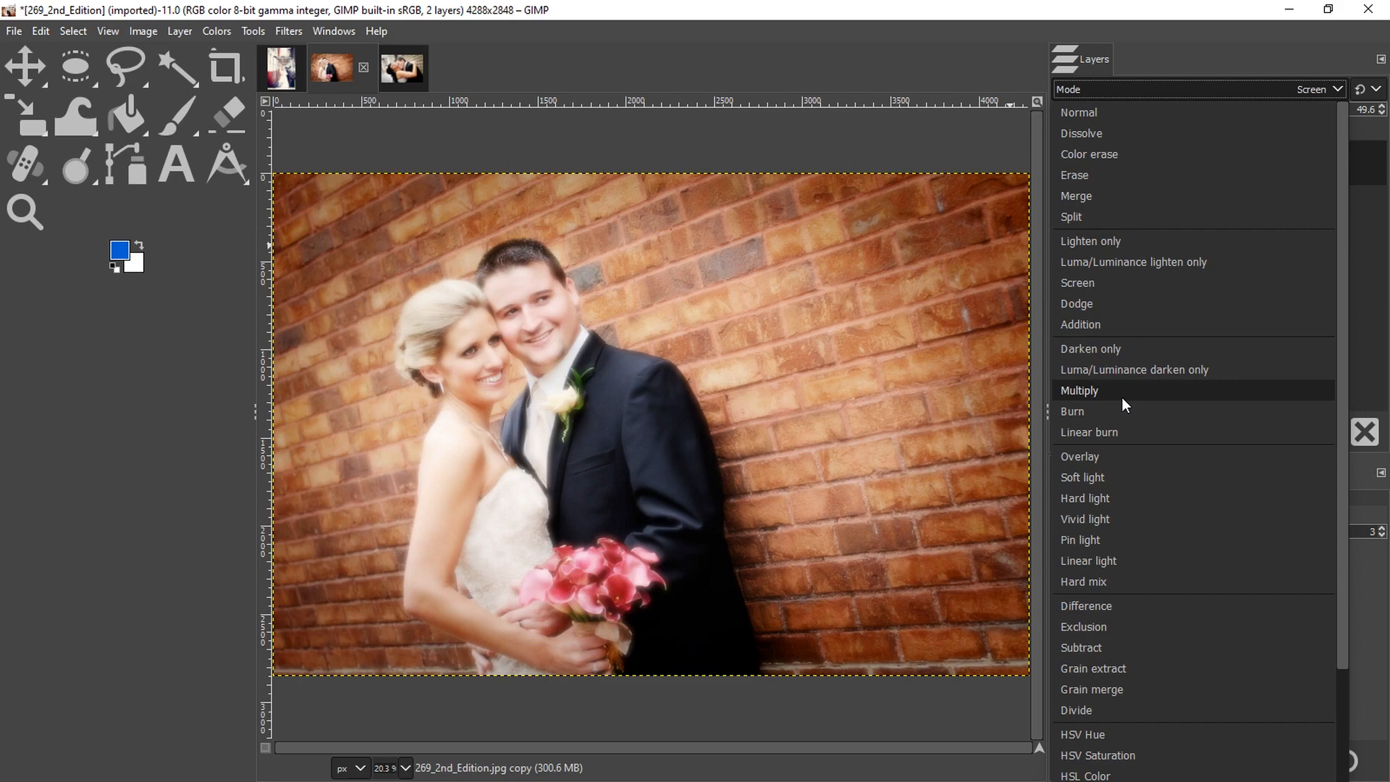
pyautogui.moveTo(1105, 459)
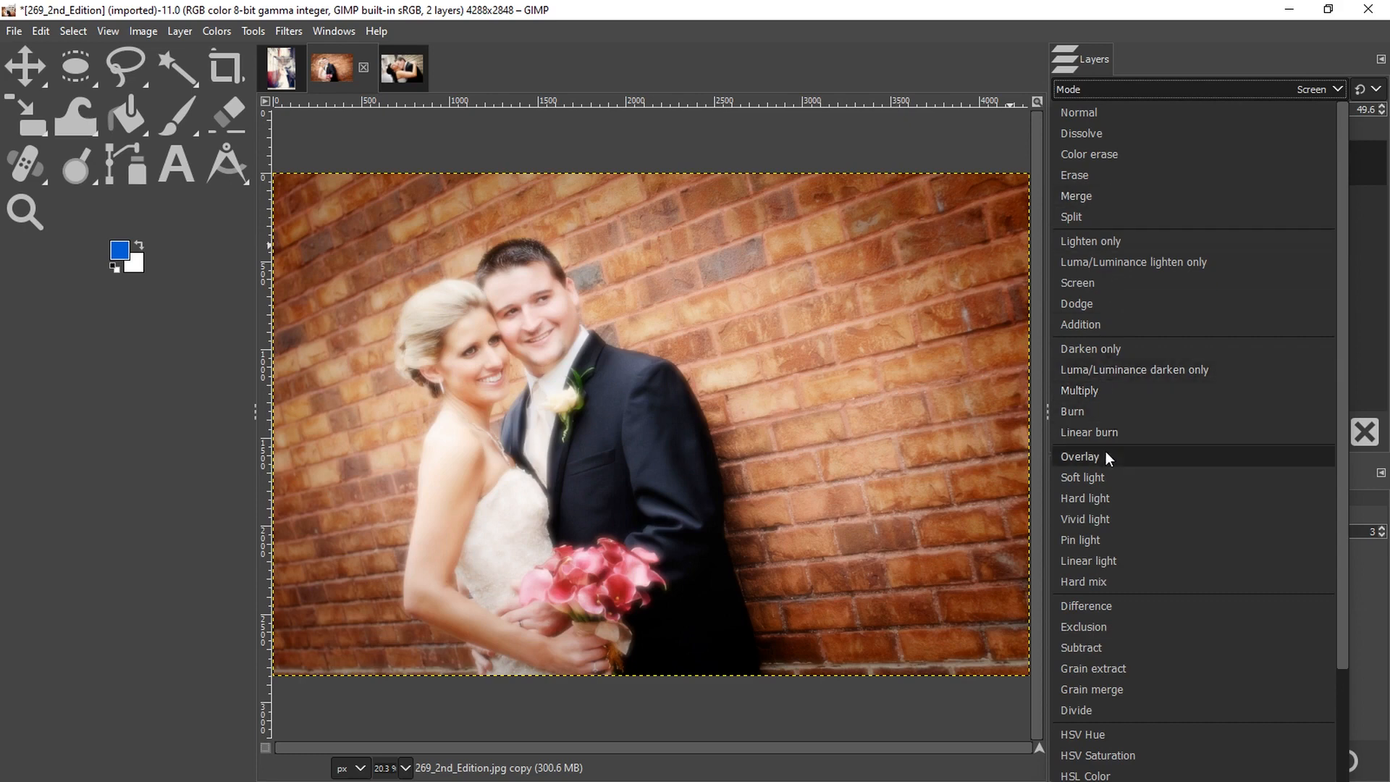
pyautogui.click(1081, 456)
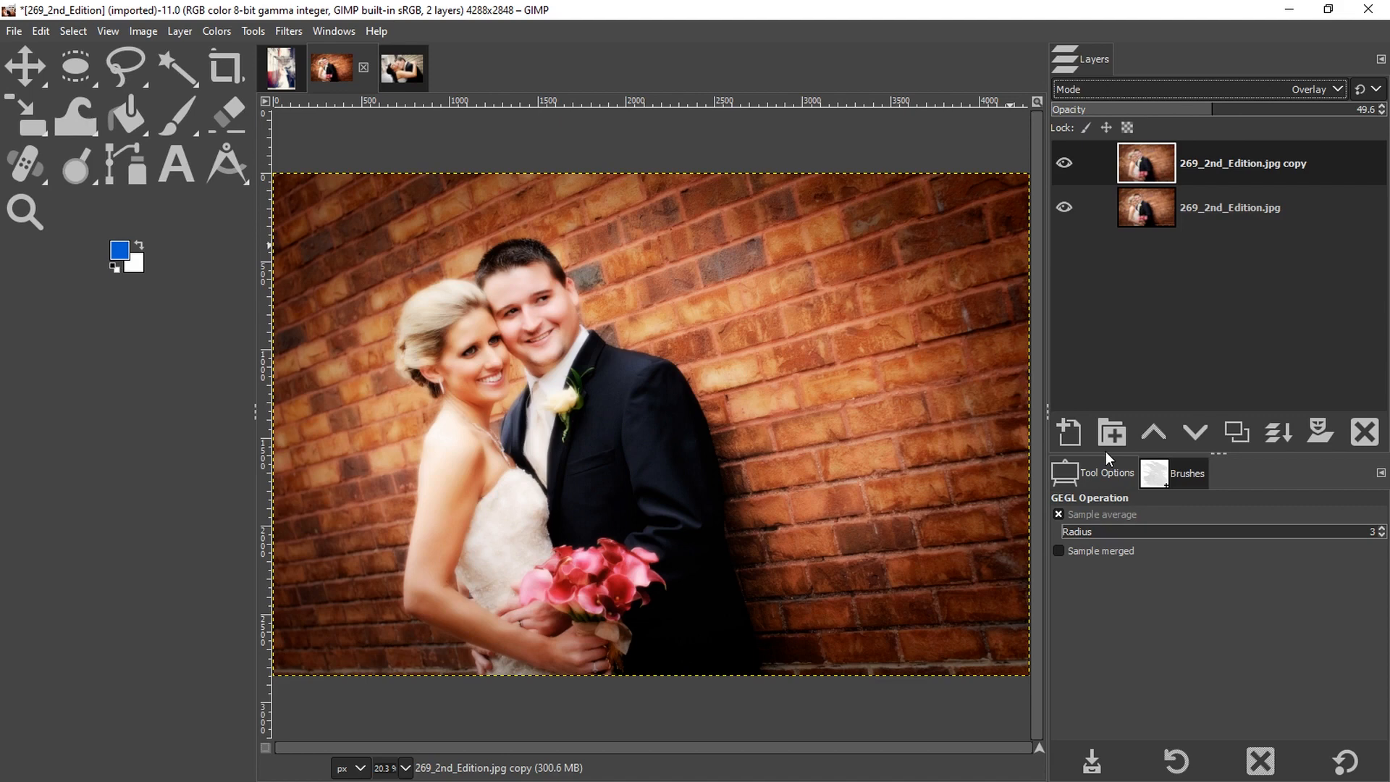
pyautogui.moveTo(1111, 354)
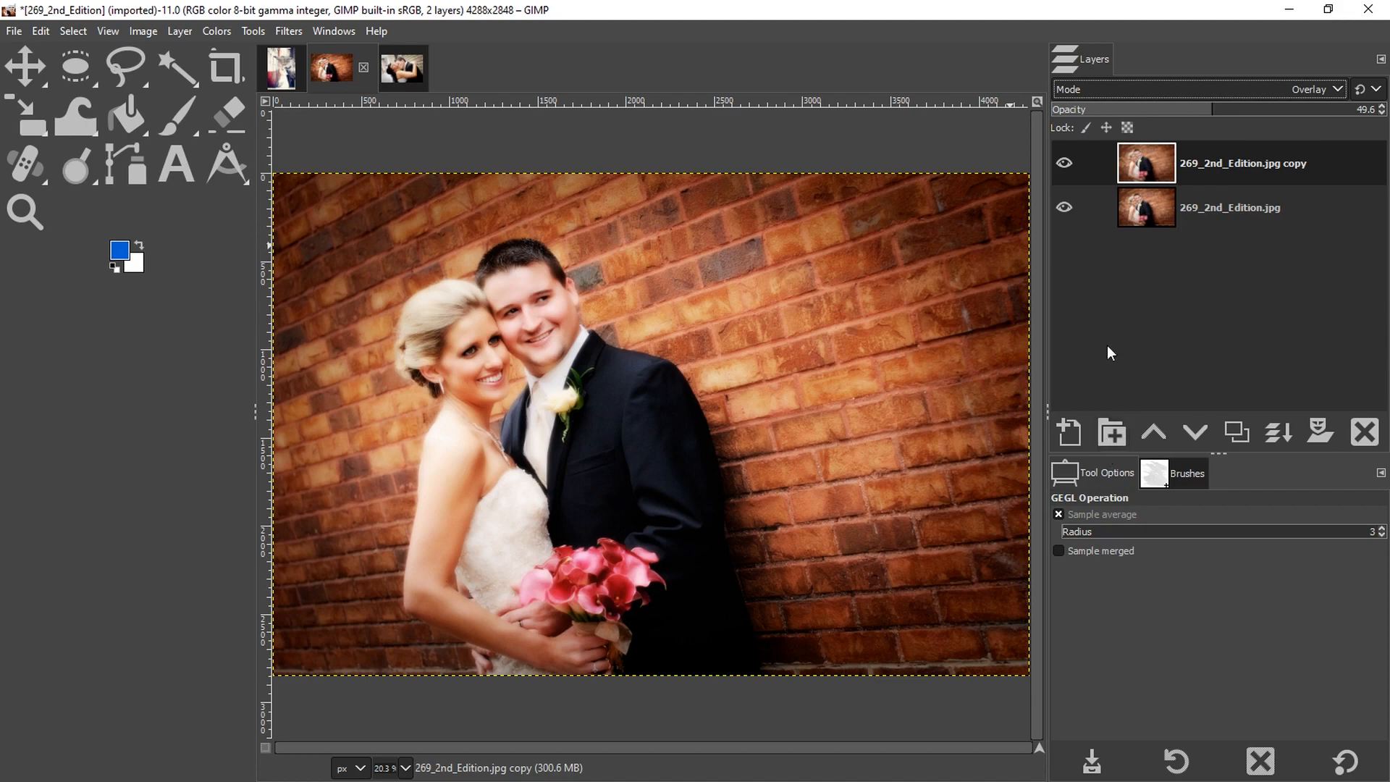
pyautogui.moveTo(707, 375)
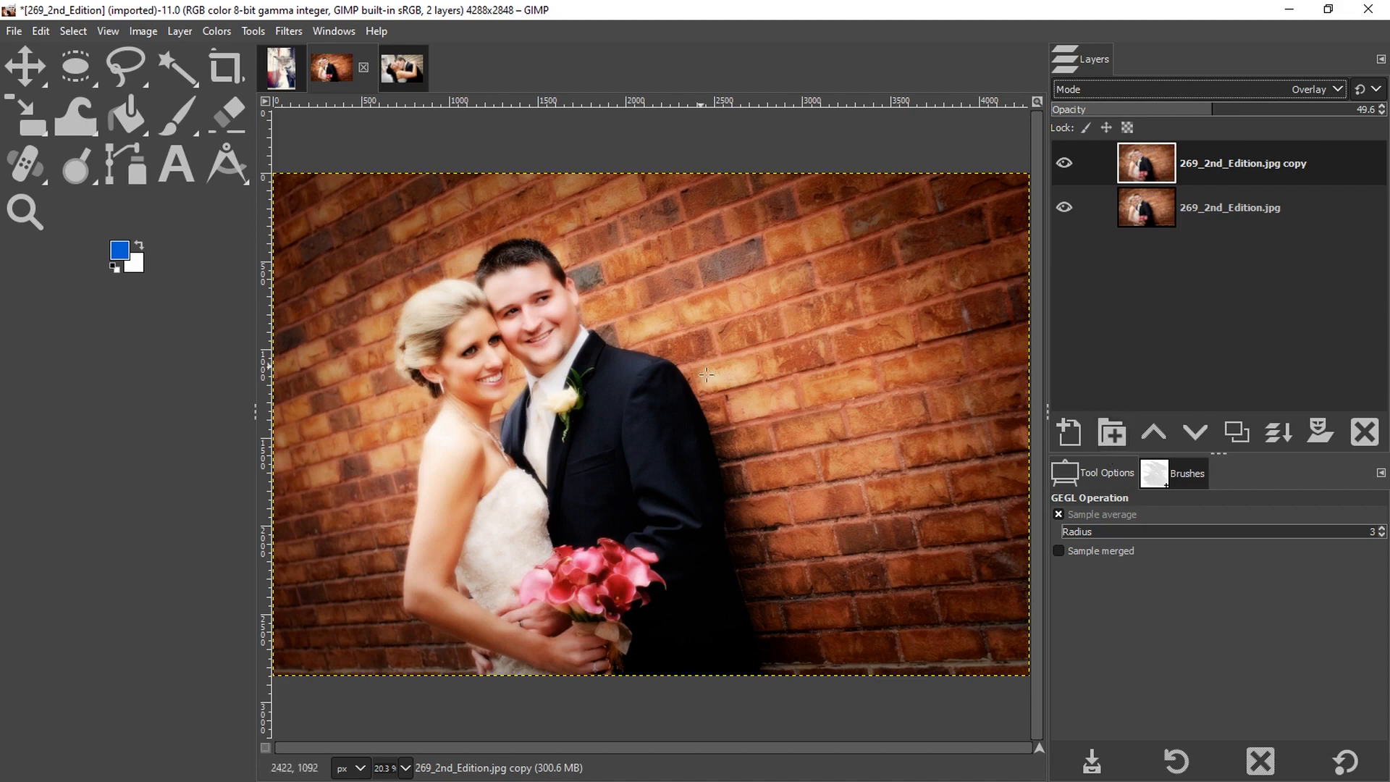
pyautogui.click(1064, 163)
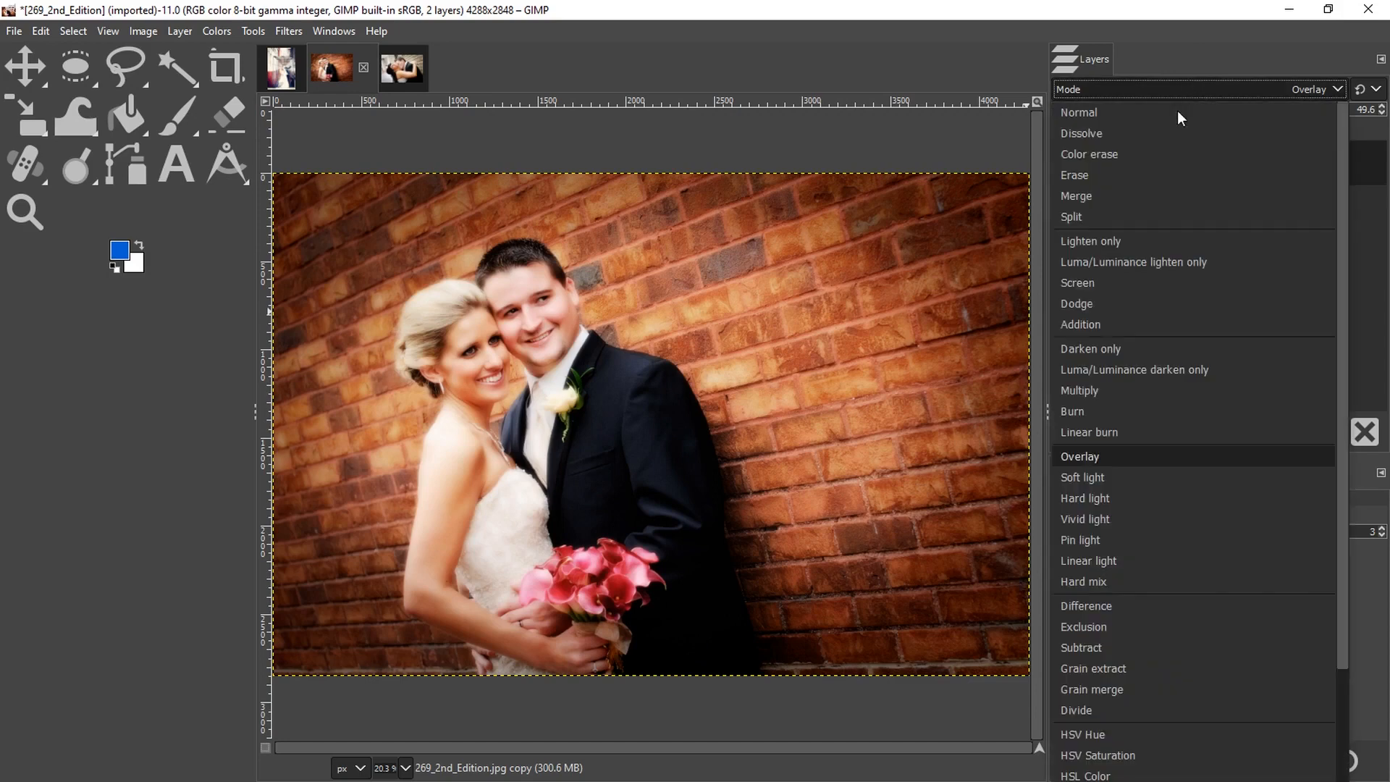
pyautogui.click(1076, 282)
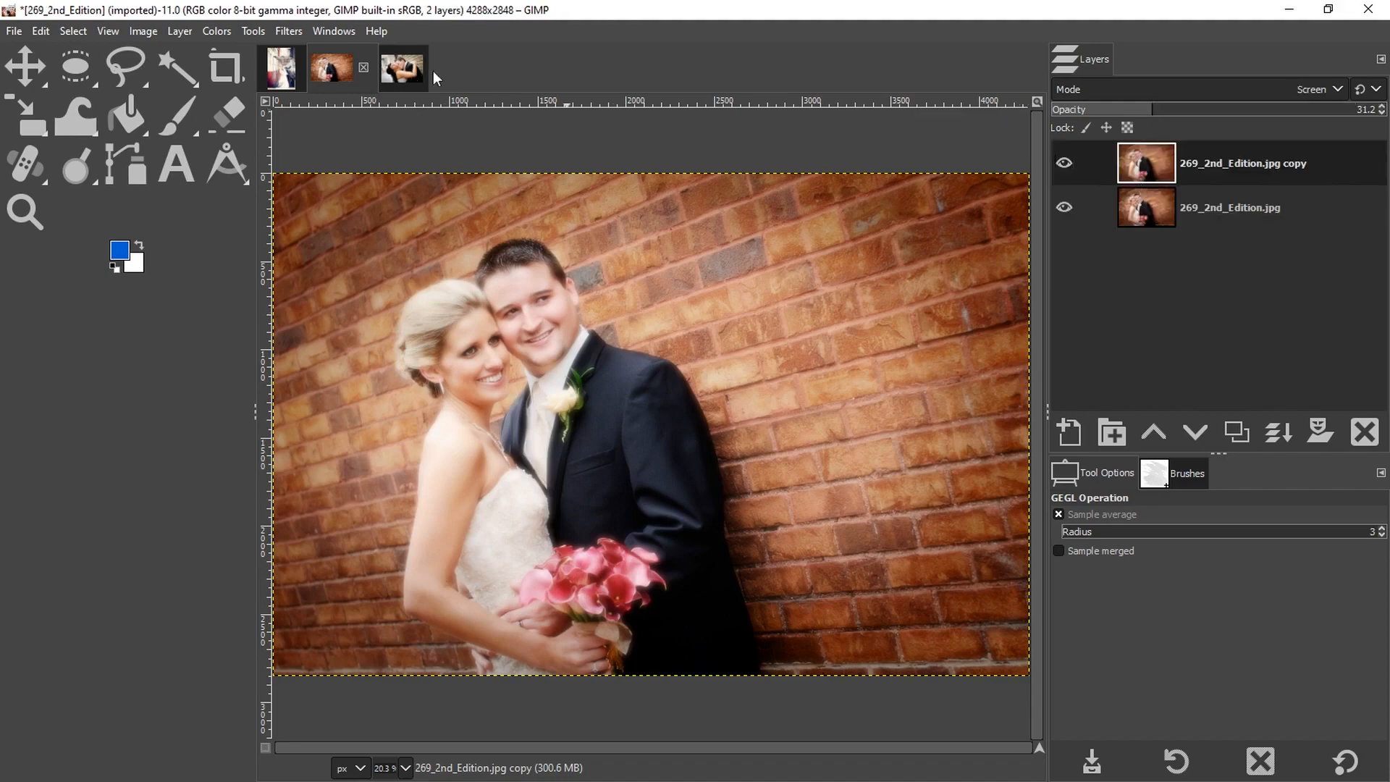
# Step: Make the kissing-couple photo 054.jpg the active image
pyautogui.click(381, 68)
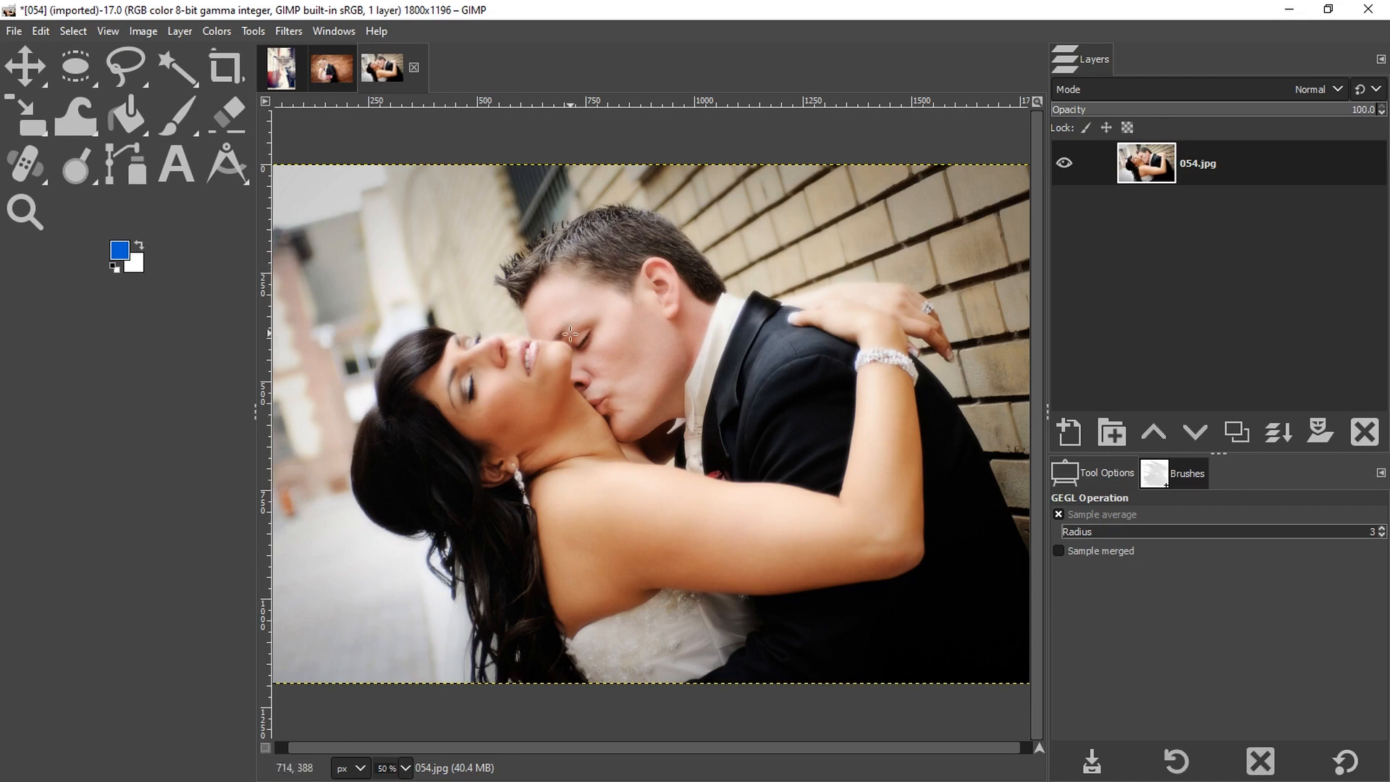
pyautogui.moveTo(756, 275)
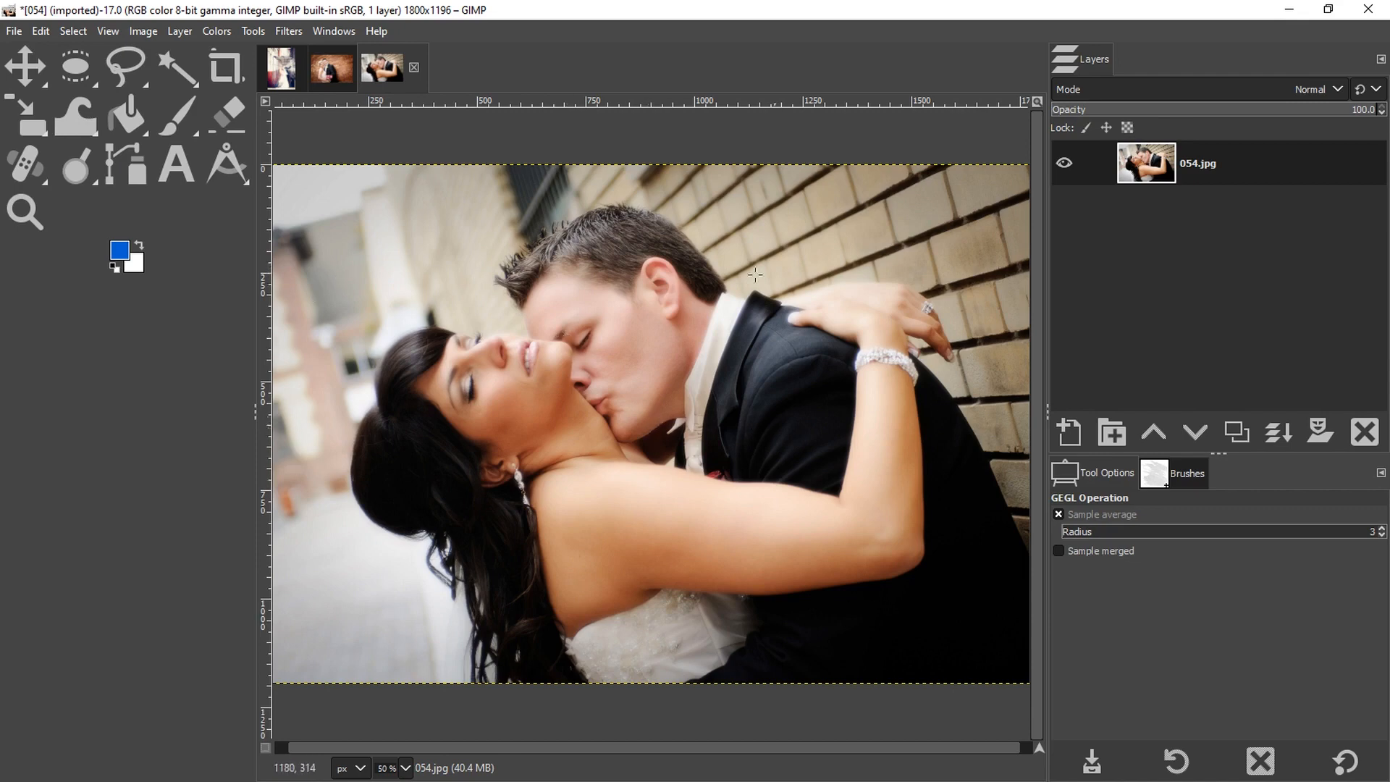
pyautogui.moveTo(701, 413)
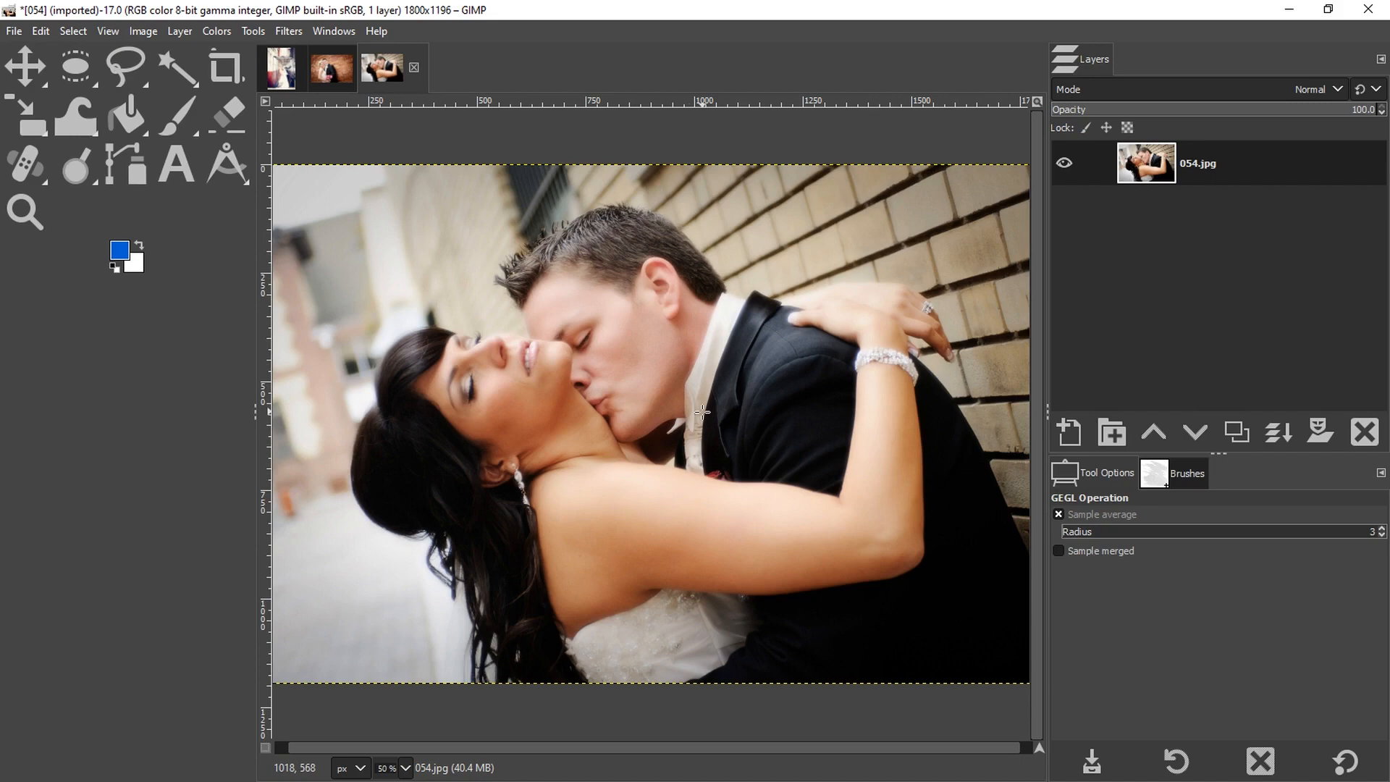
pyautogui.moveTo(713, 405)
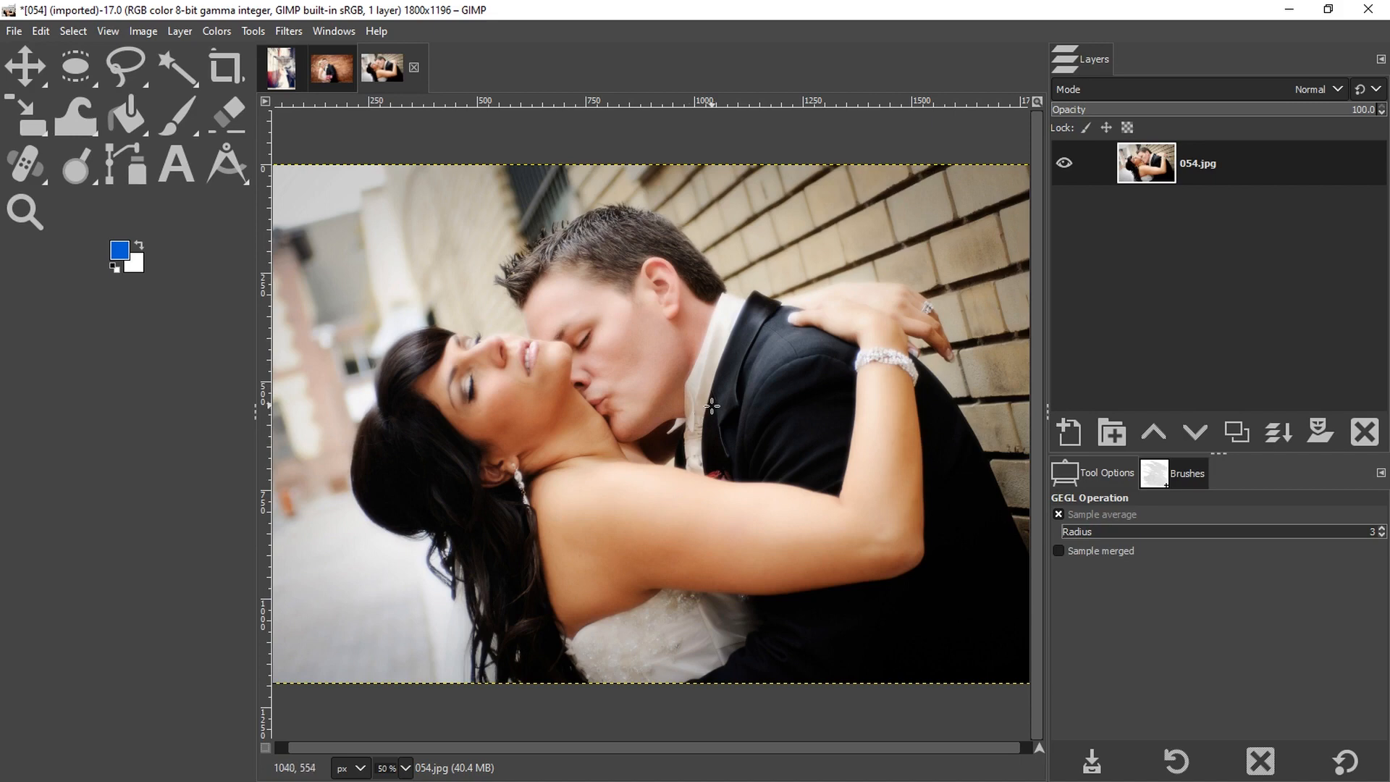
pyautogui.moveTo(711, 410)
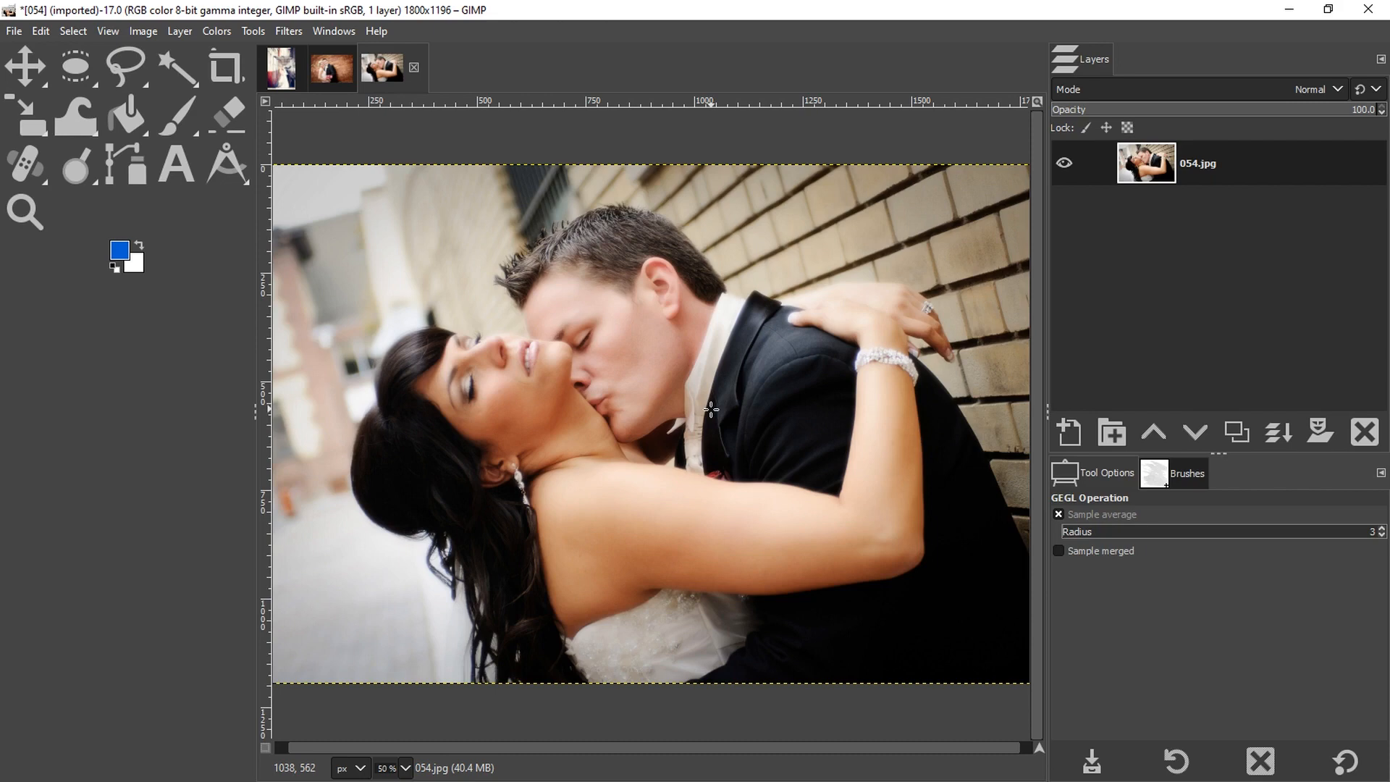
pyautogui.moveTo(698, 349)
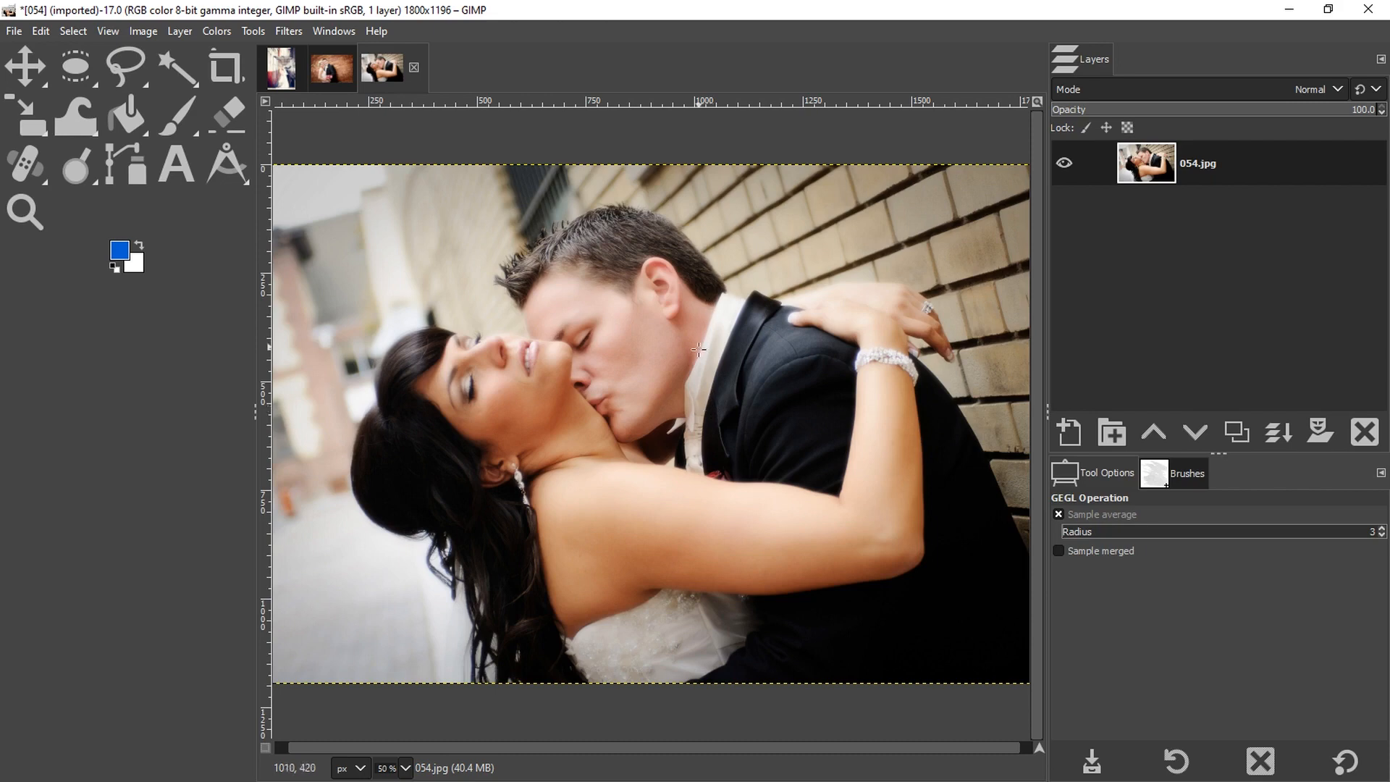
pyautogui.moveTo(543, 338)
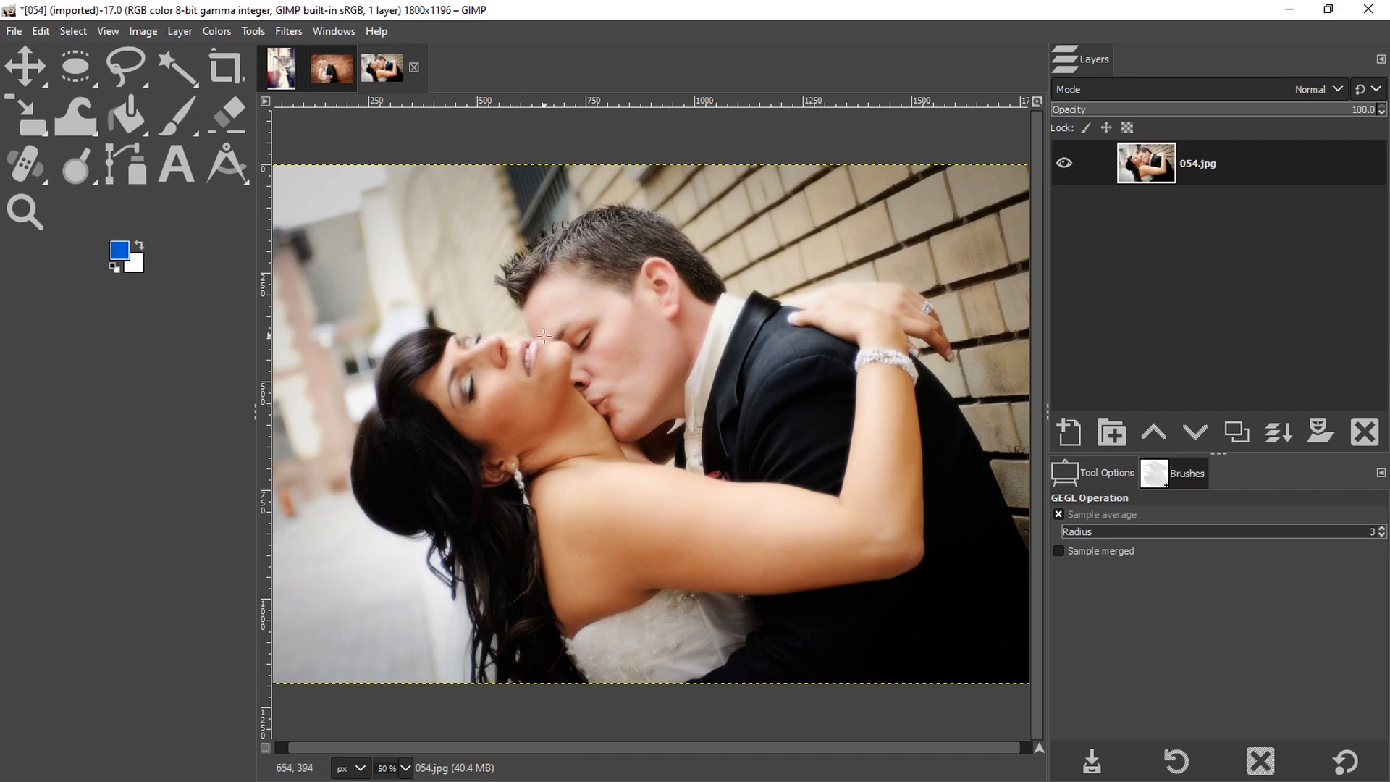
pyautogui.moveTo(753, 410)
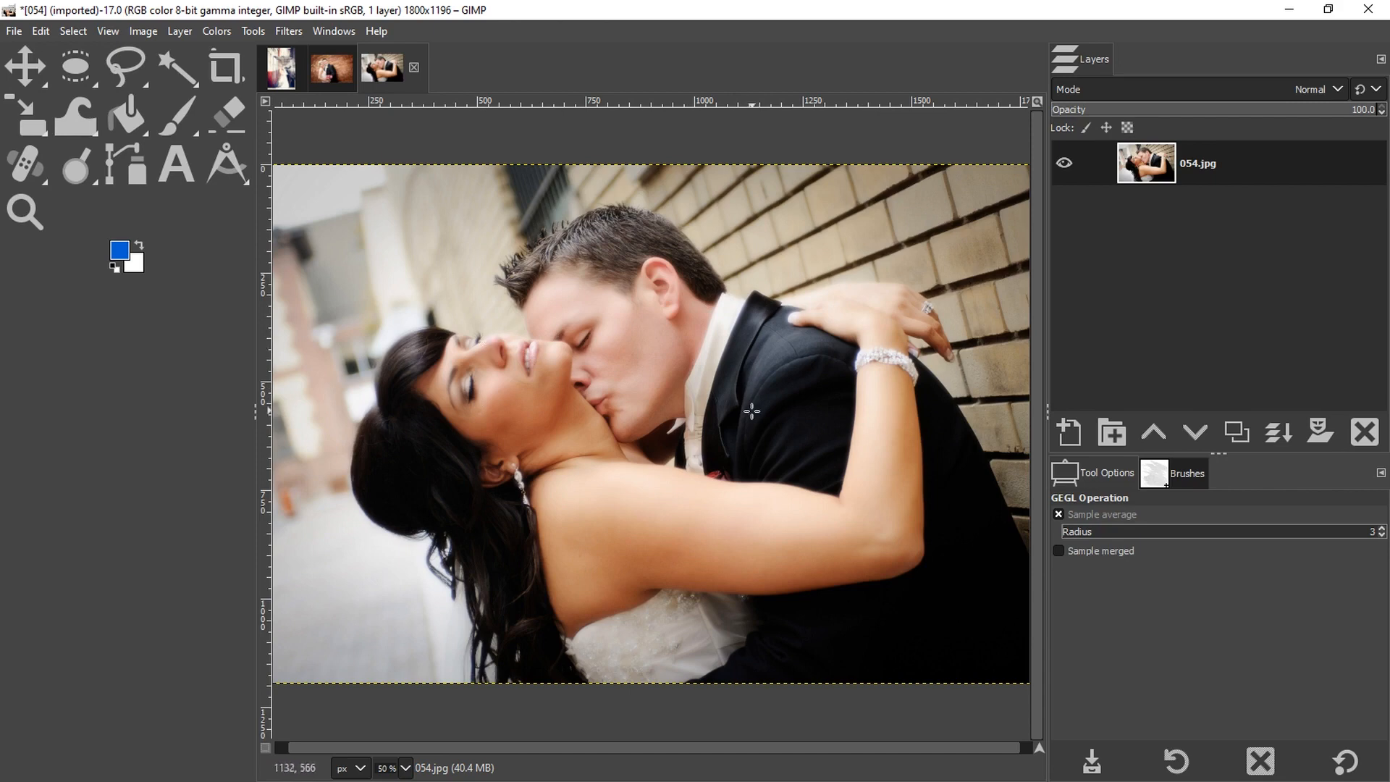
pyautogui.moveTo(1235, 433)
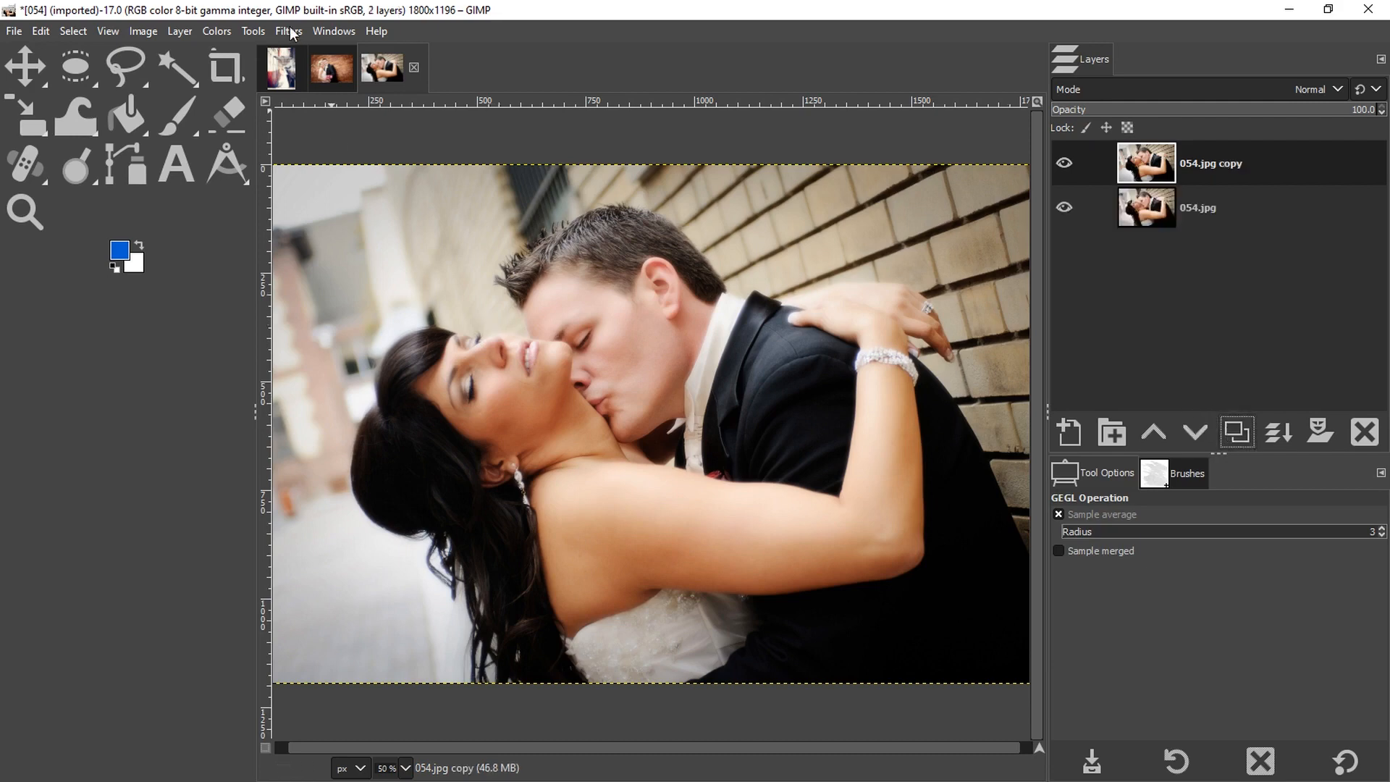
# Step: Apply a Gaussian Blur of about 30.62 to the kissing photo's copy layer
pyautogui.click(288, 31)
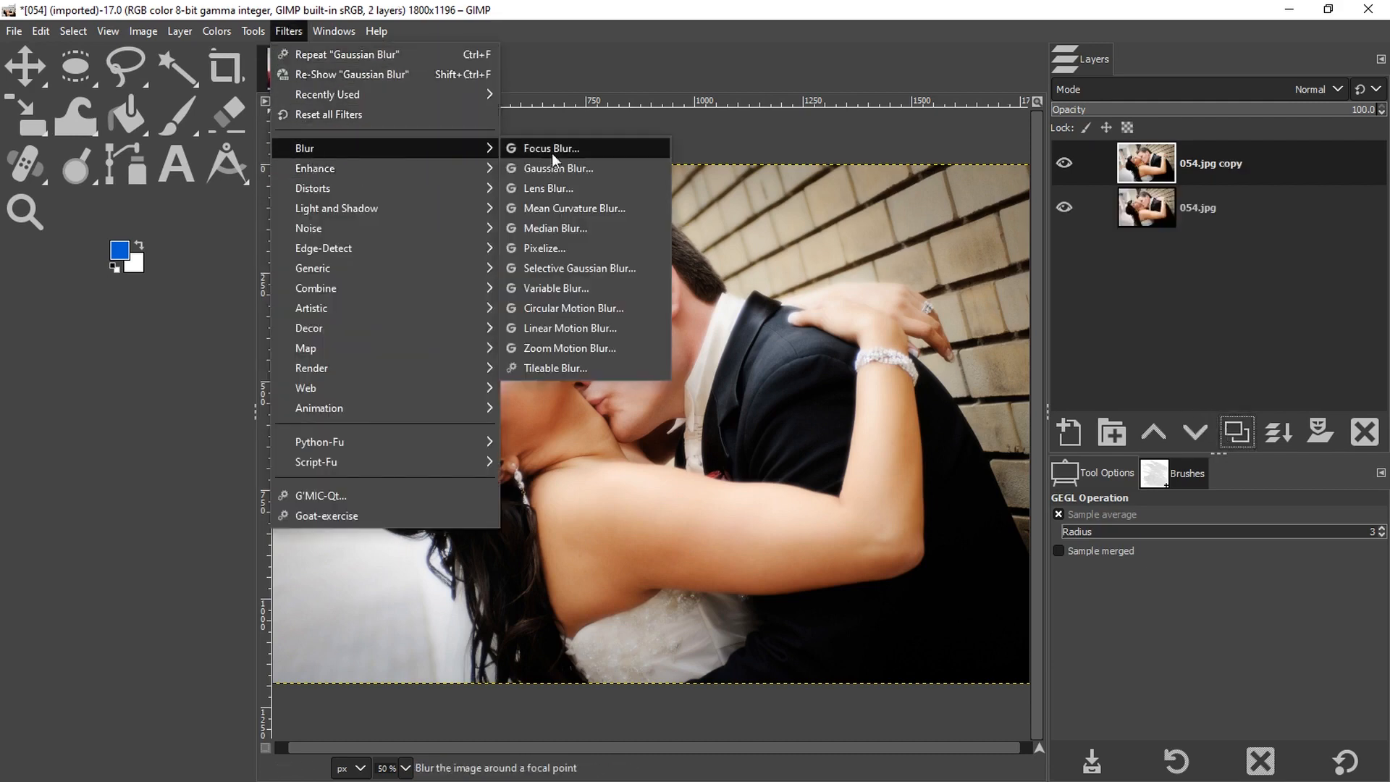
pyautogui.click(559, 167)
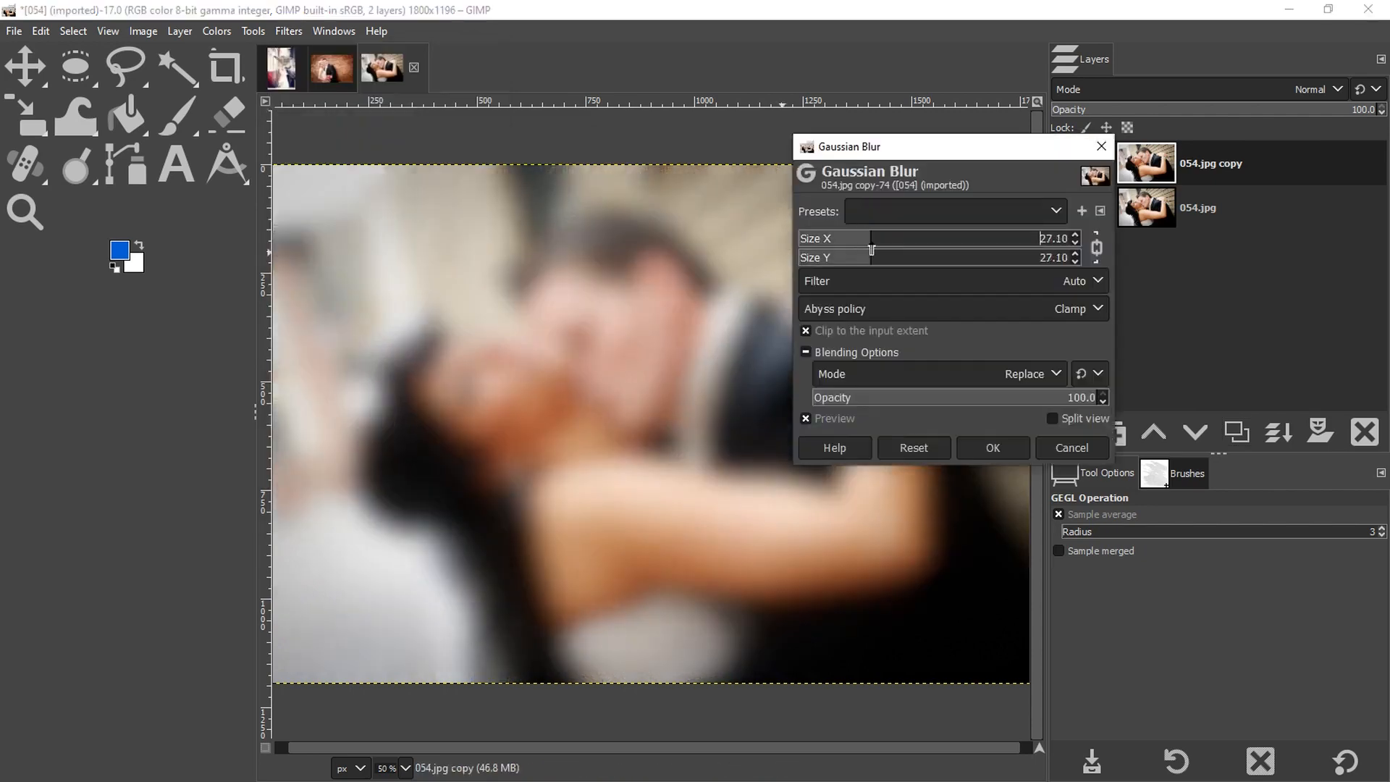
pyautogui.moveTo(874, 238); pyautogui.dragTo(900, 237)
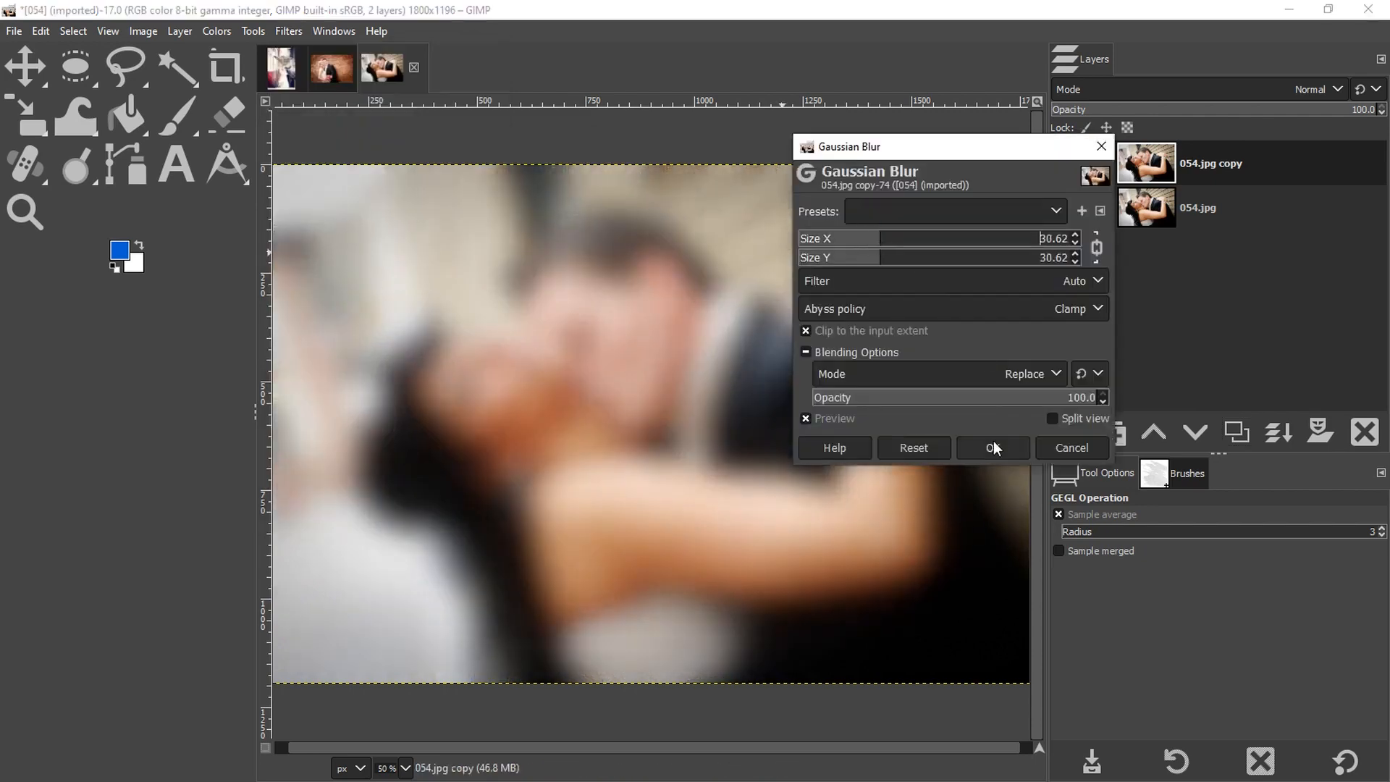
pyautogui.click(990, 448)
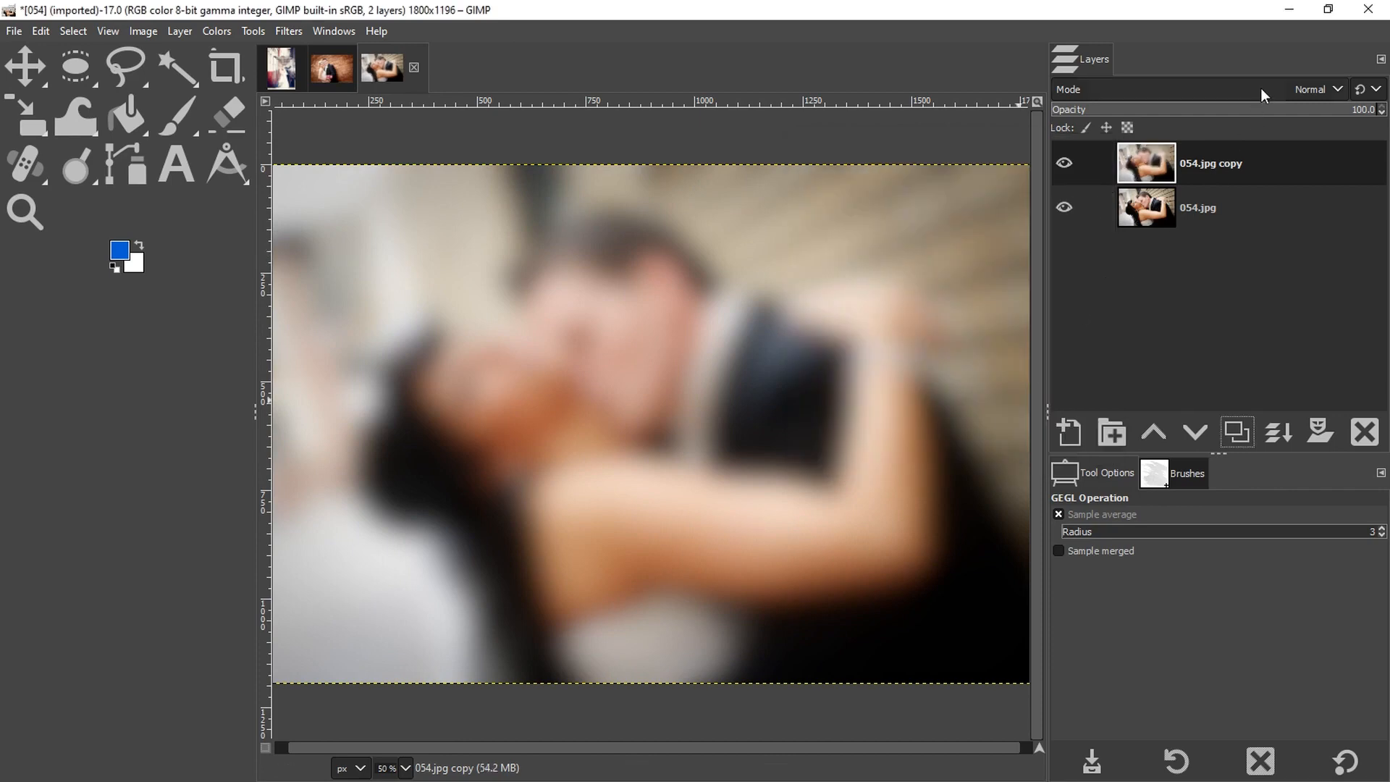
# Step: Set the blurred copy's layer blend mode to Screen for a bright dreamy glow
pyautogui.click(1316, 88)
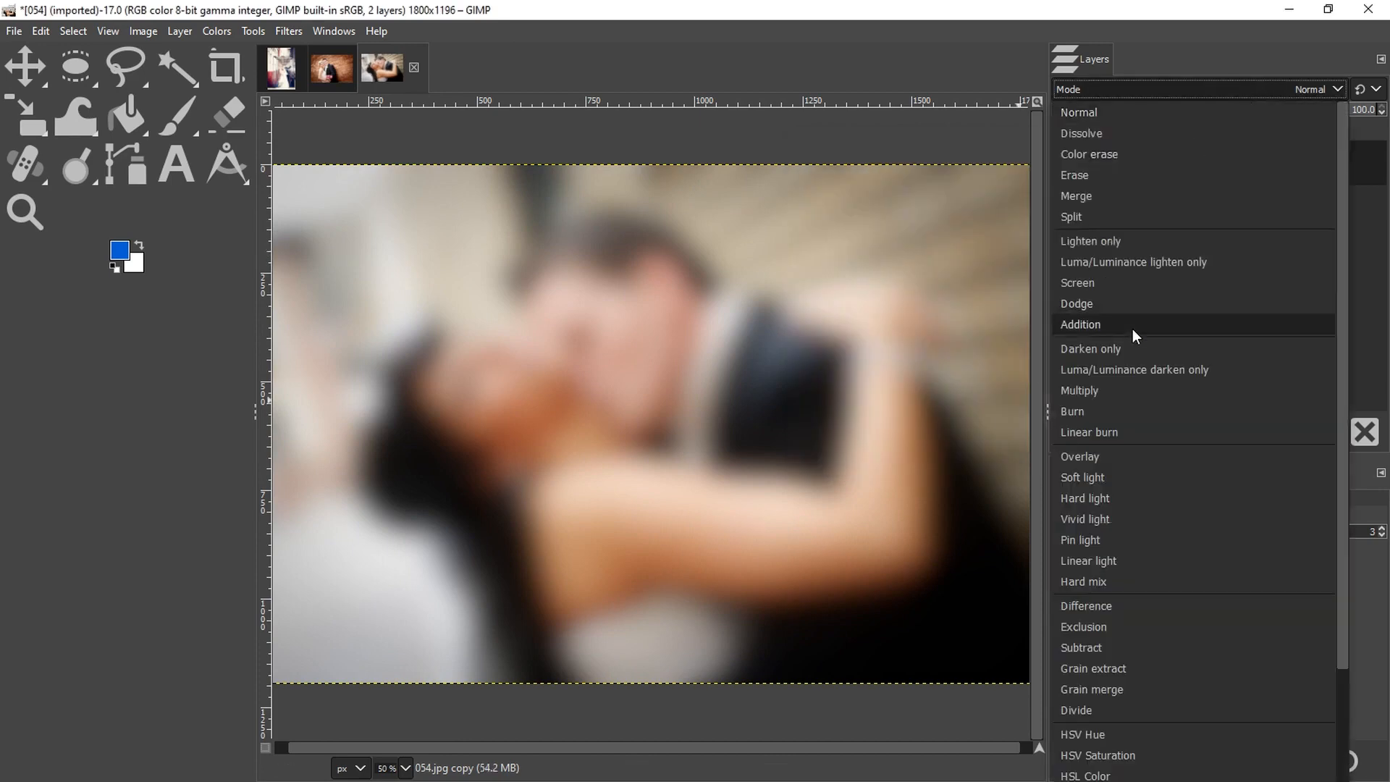
pyautogui.click(1076, 283)
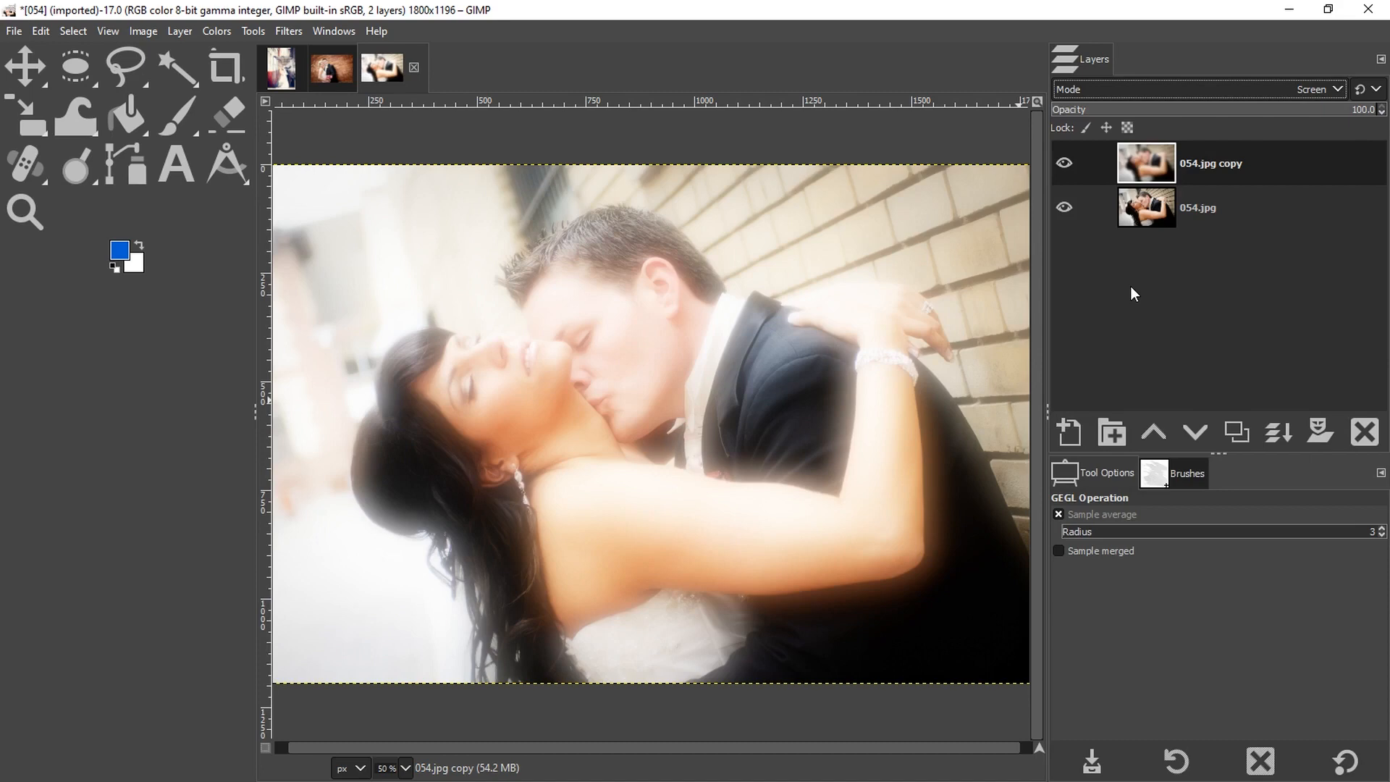